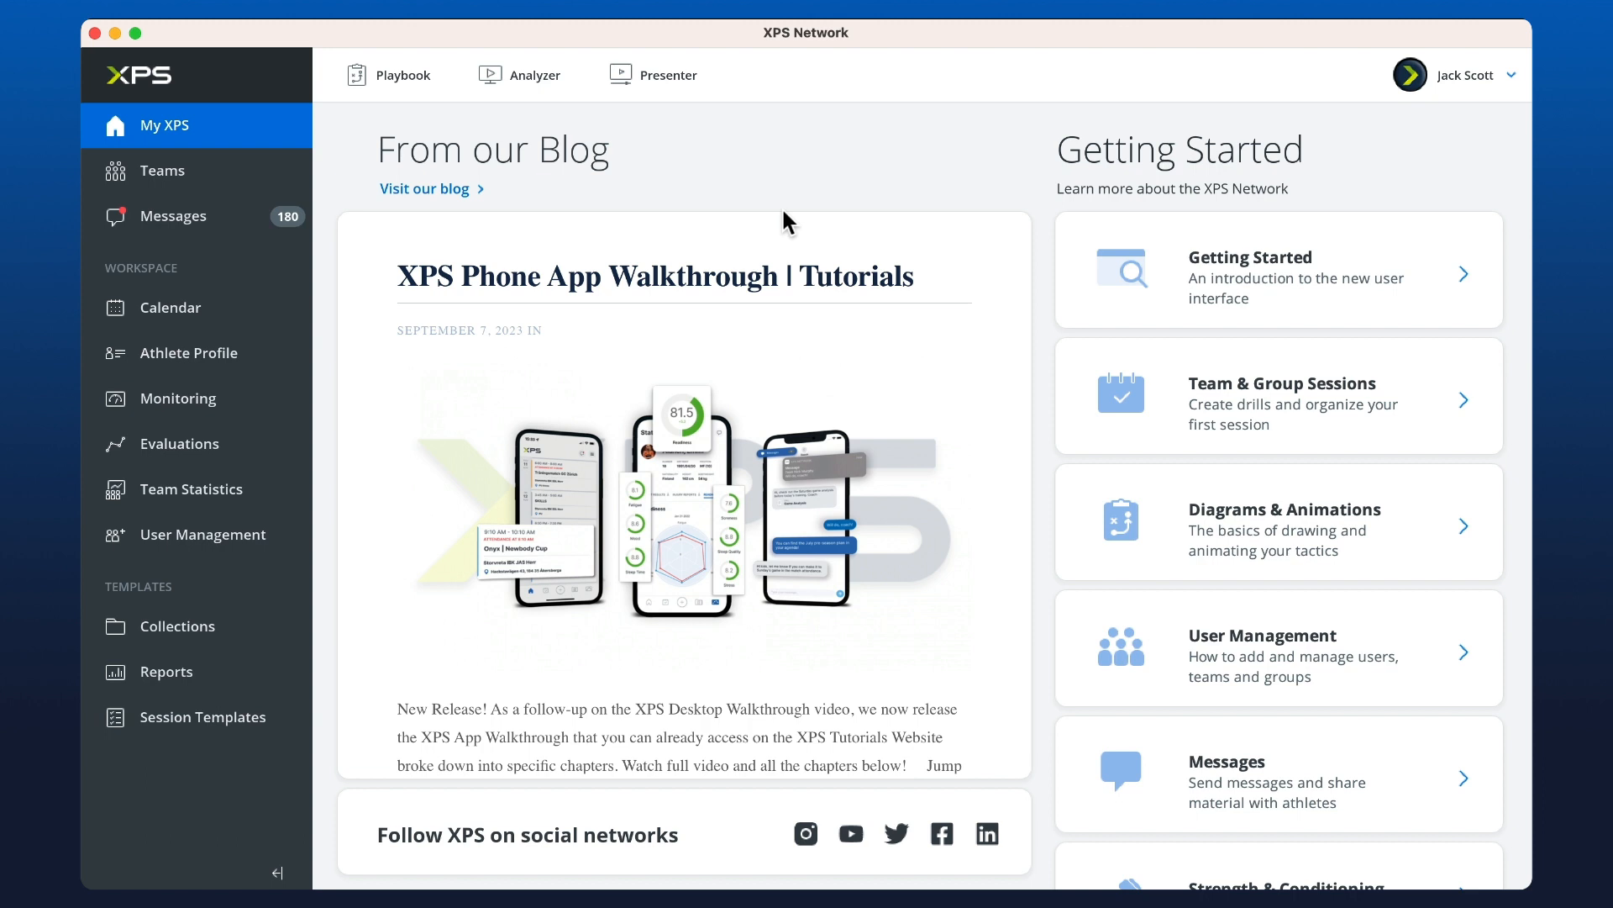
pyautogui.moveTo(800, 203)
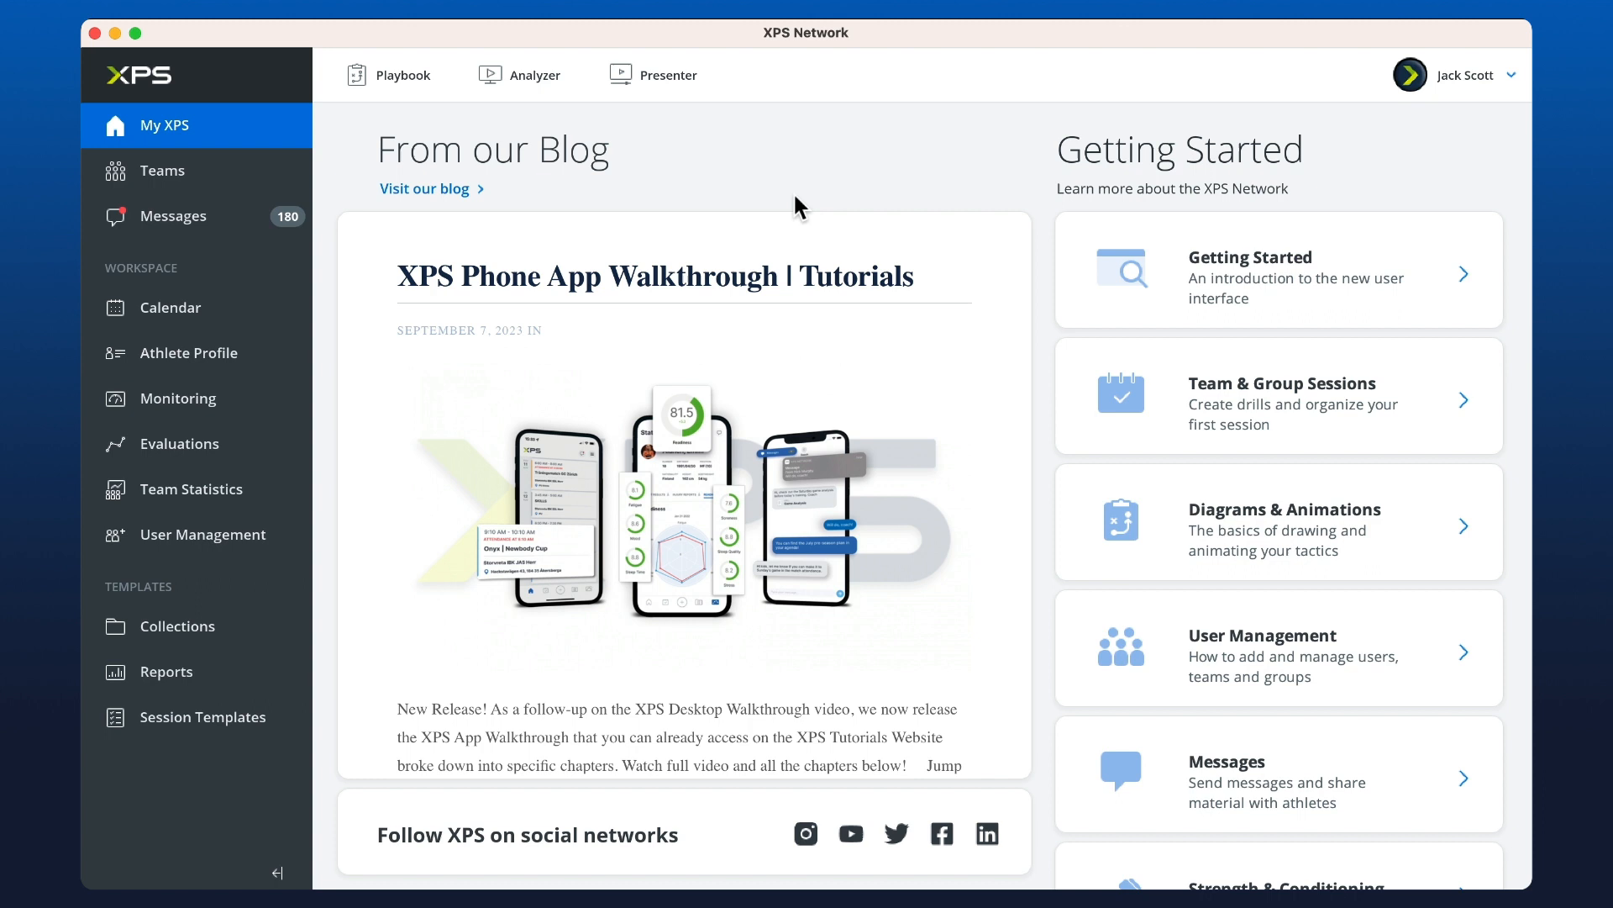
pyautogui.moveTo(343, 397)
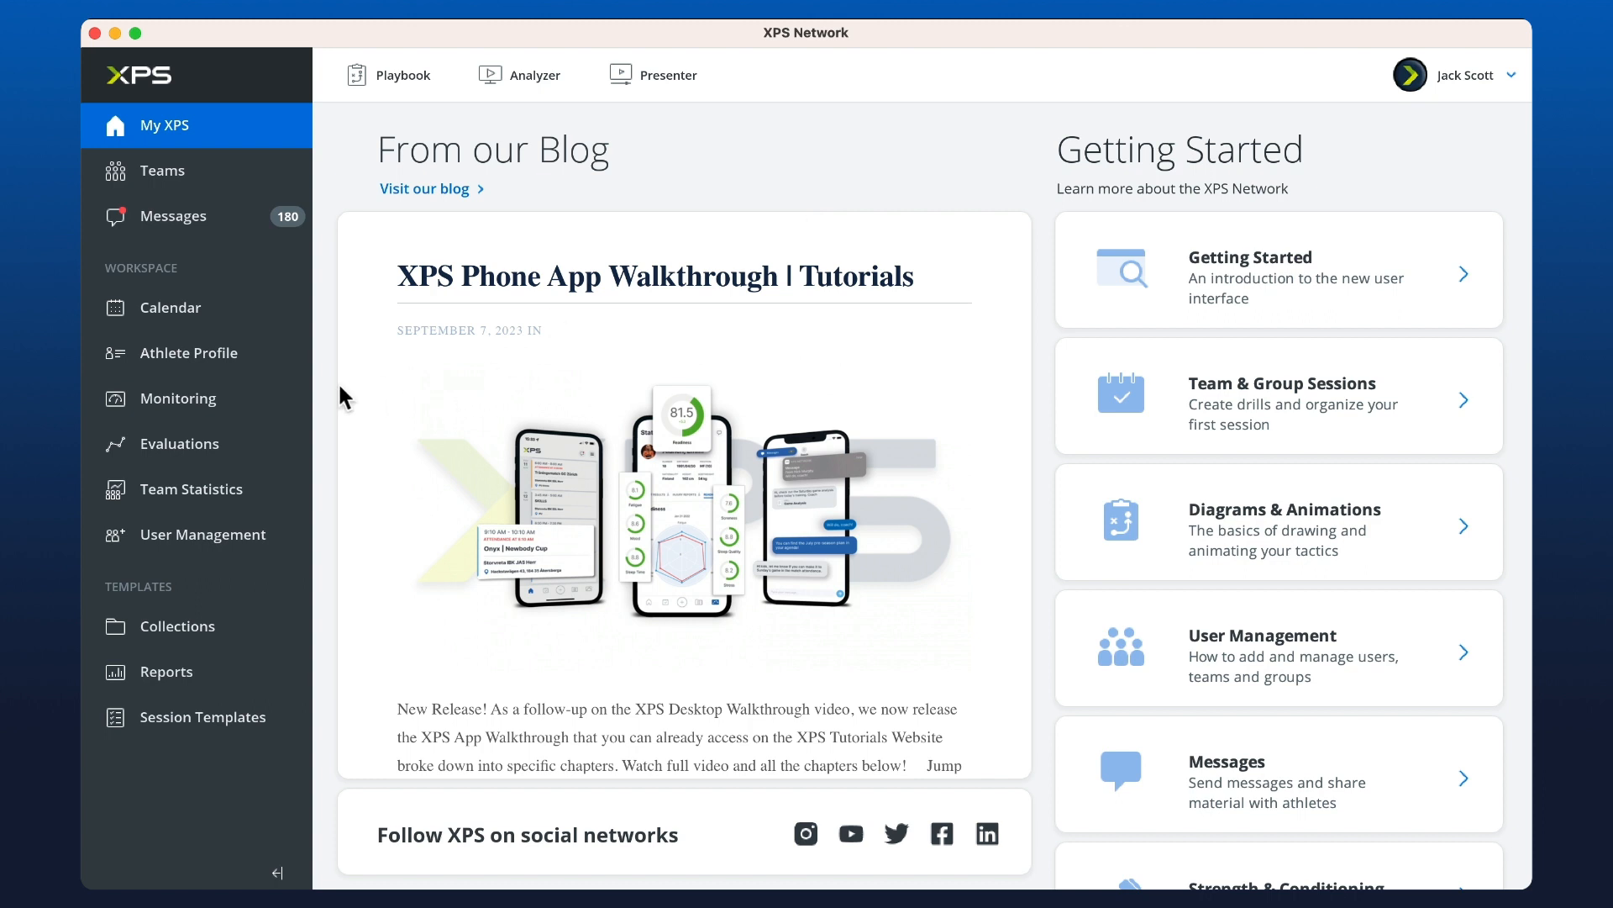
pyautogui.moveTo(220, 529)
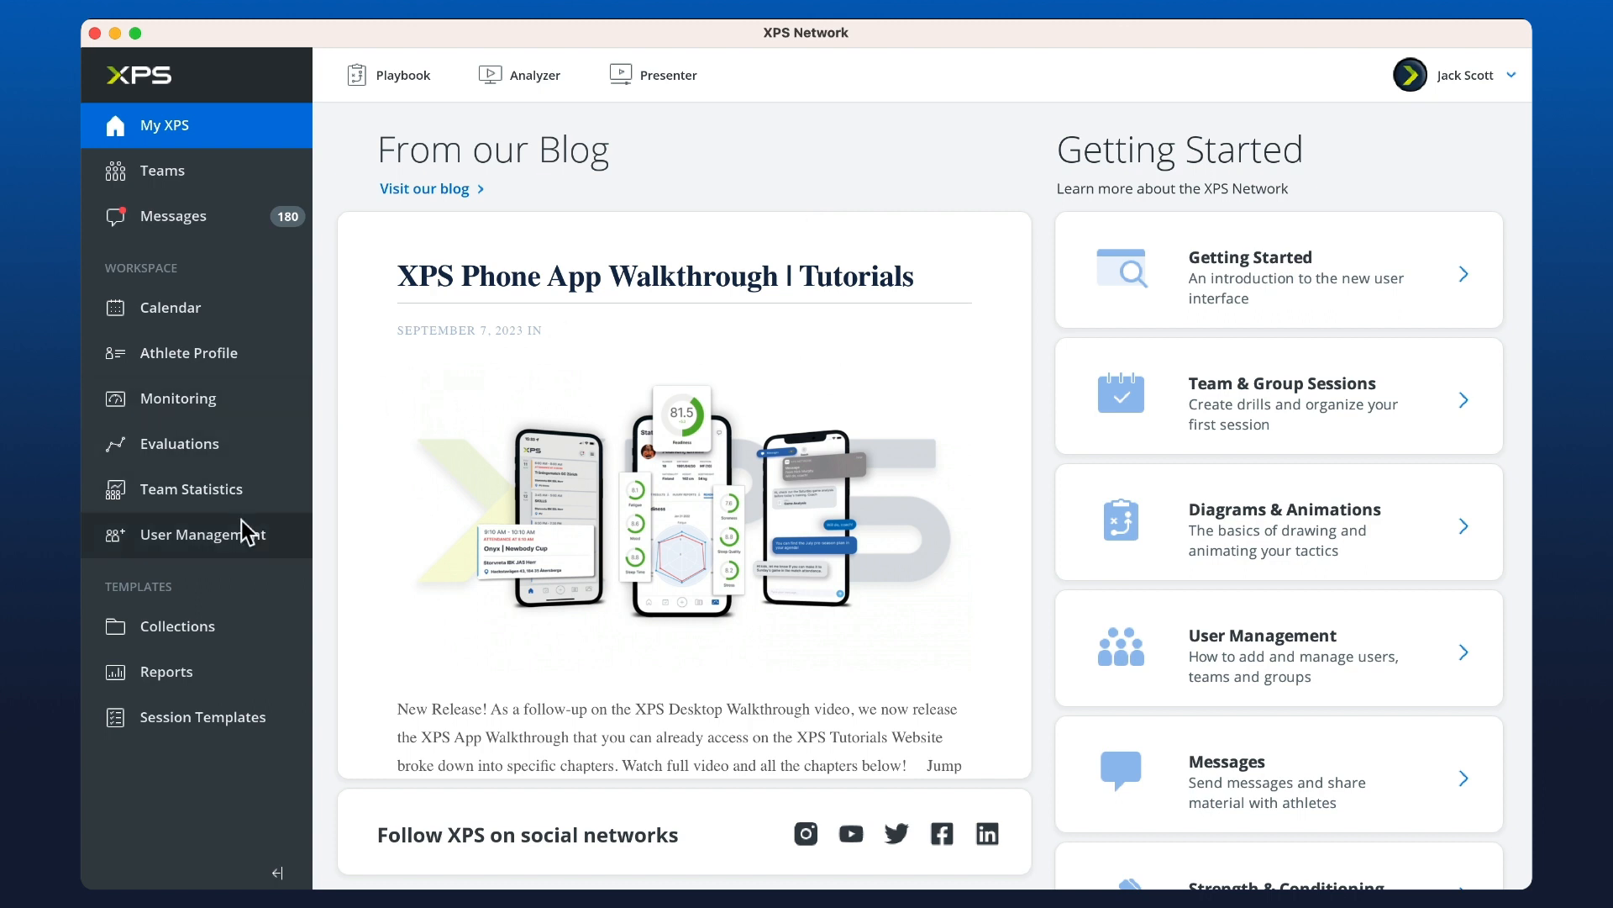
# Step: Enter User Management from the sidebar, glance at Coaches, and return to the Athletes list
pyautogui.click(202, 534)
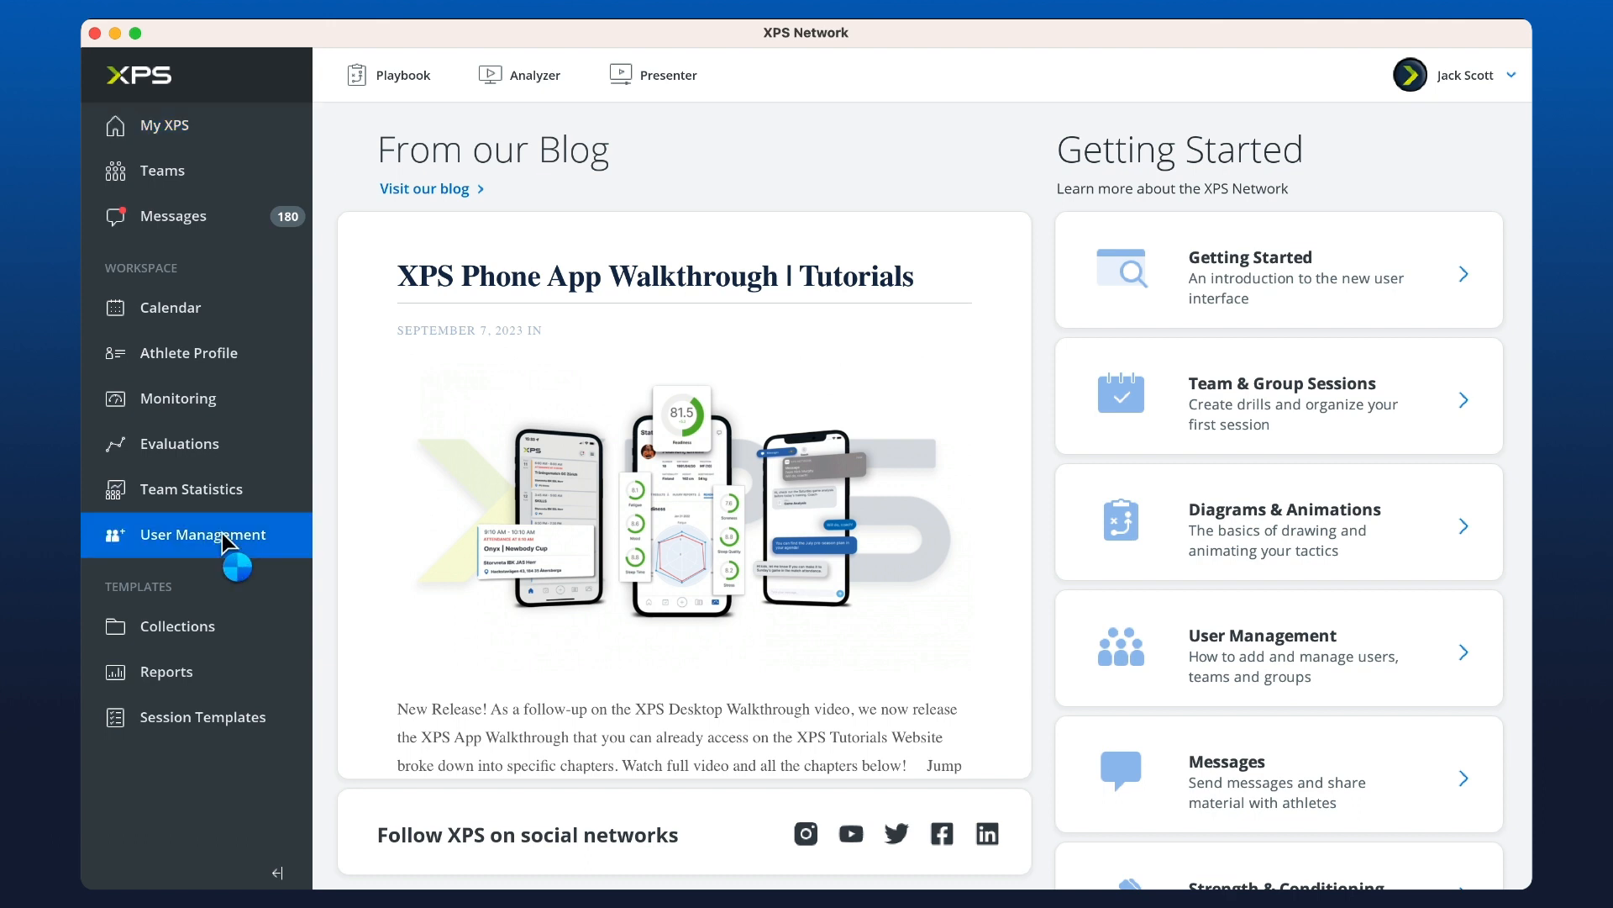
pyautogui.click(202, 535)
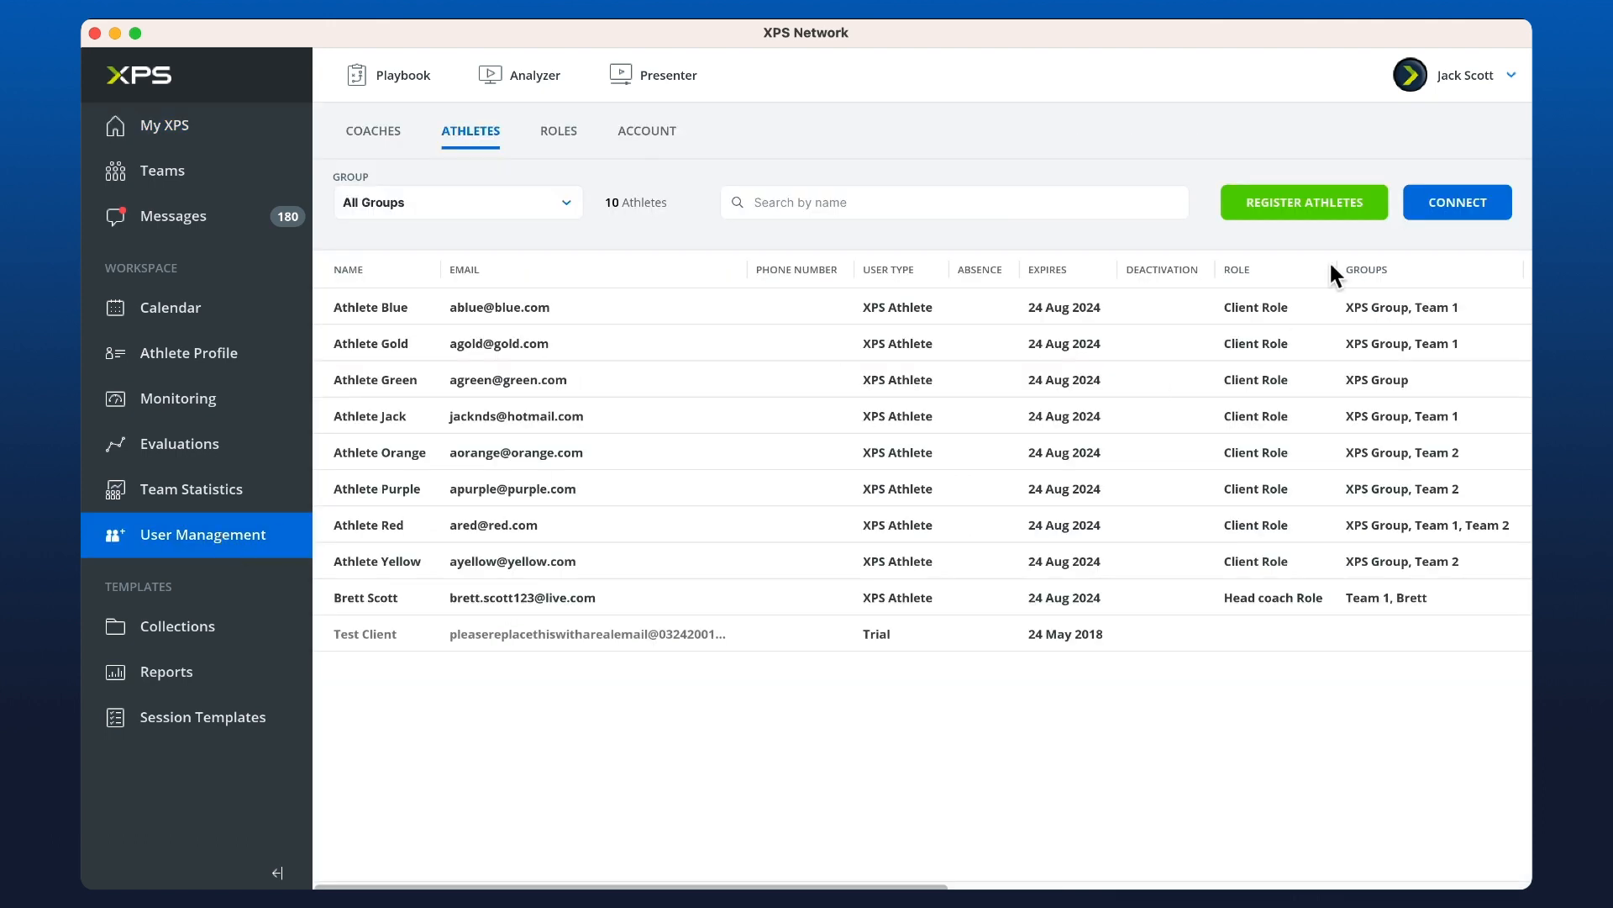
pyautogui.moveTo(491, 173)
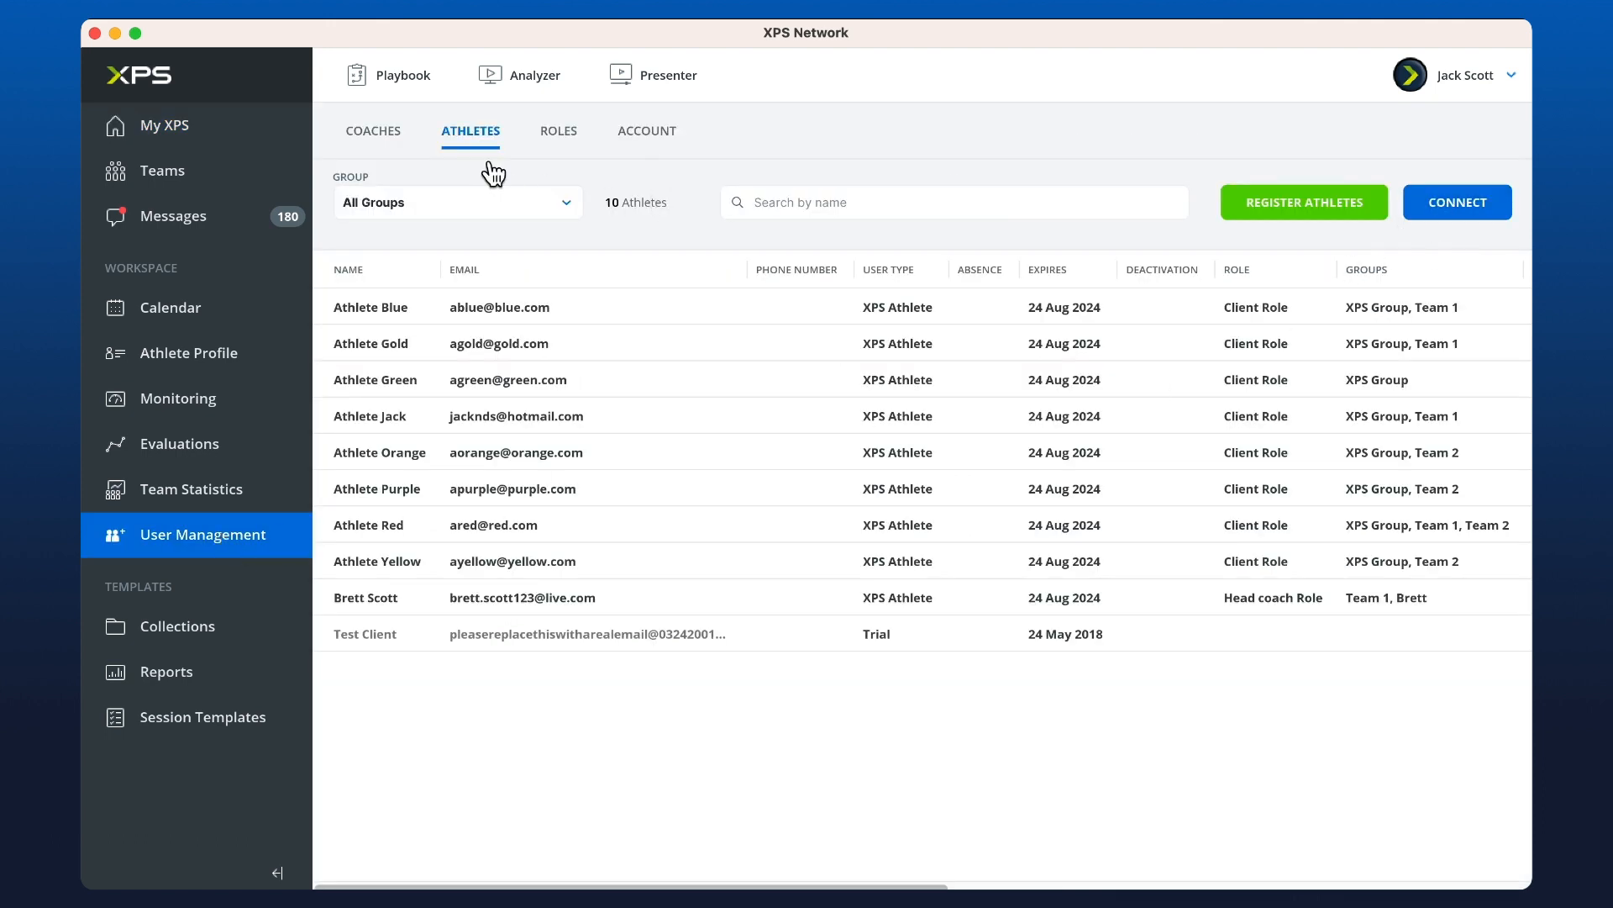
pyautogui.click(373, 131)
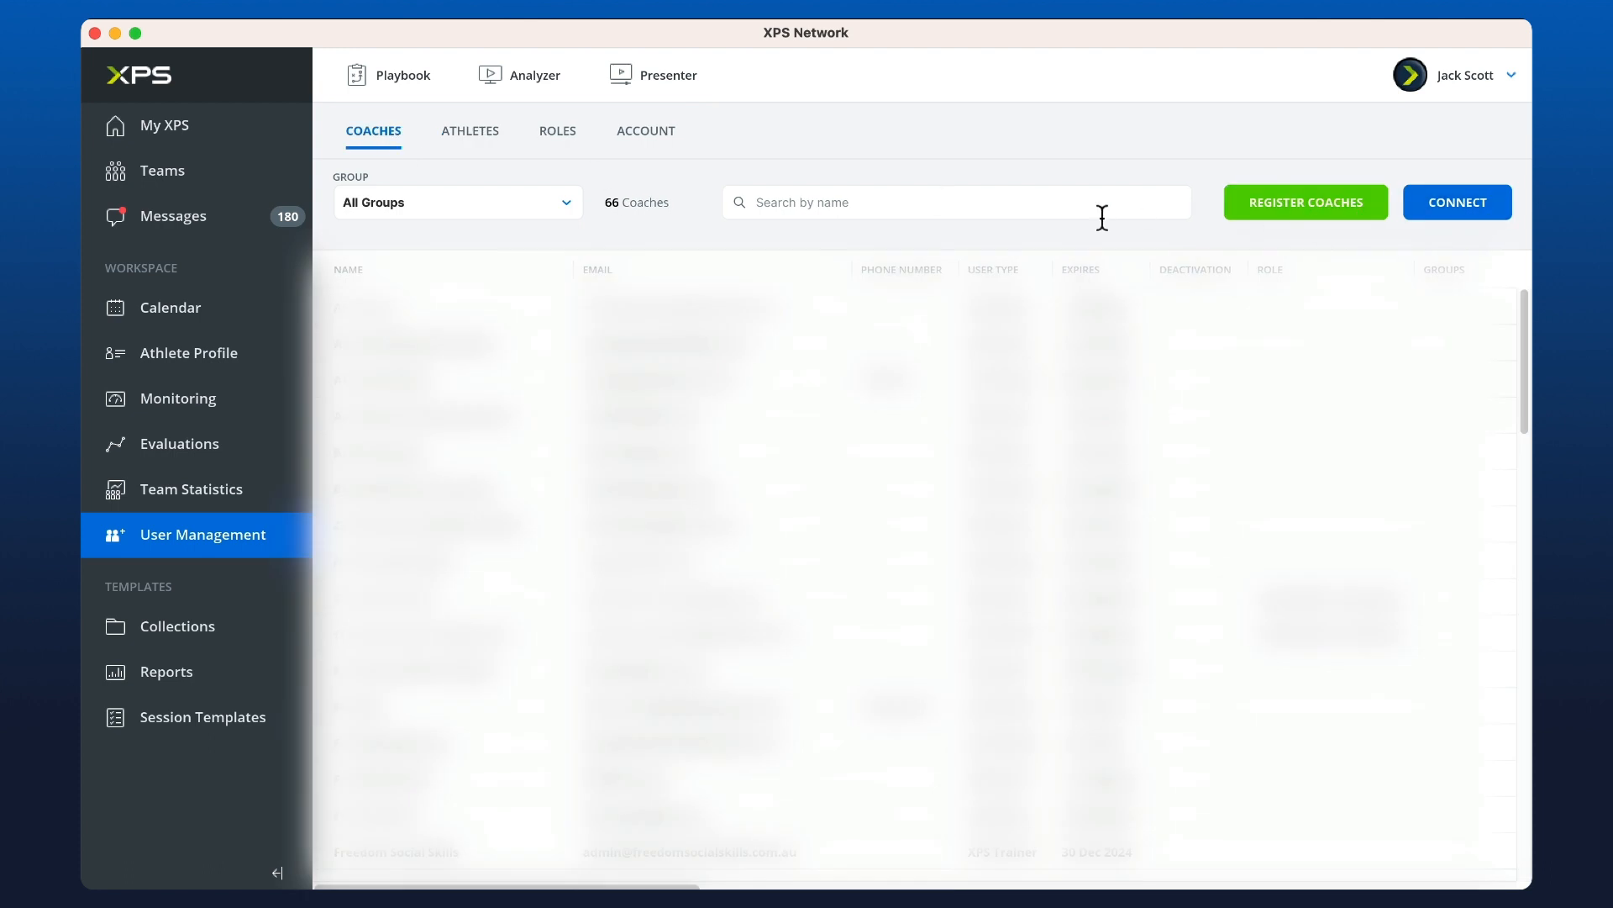
pyautogui.moveTo(1214, 282)
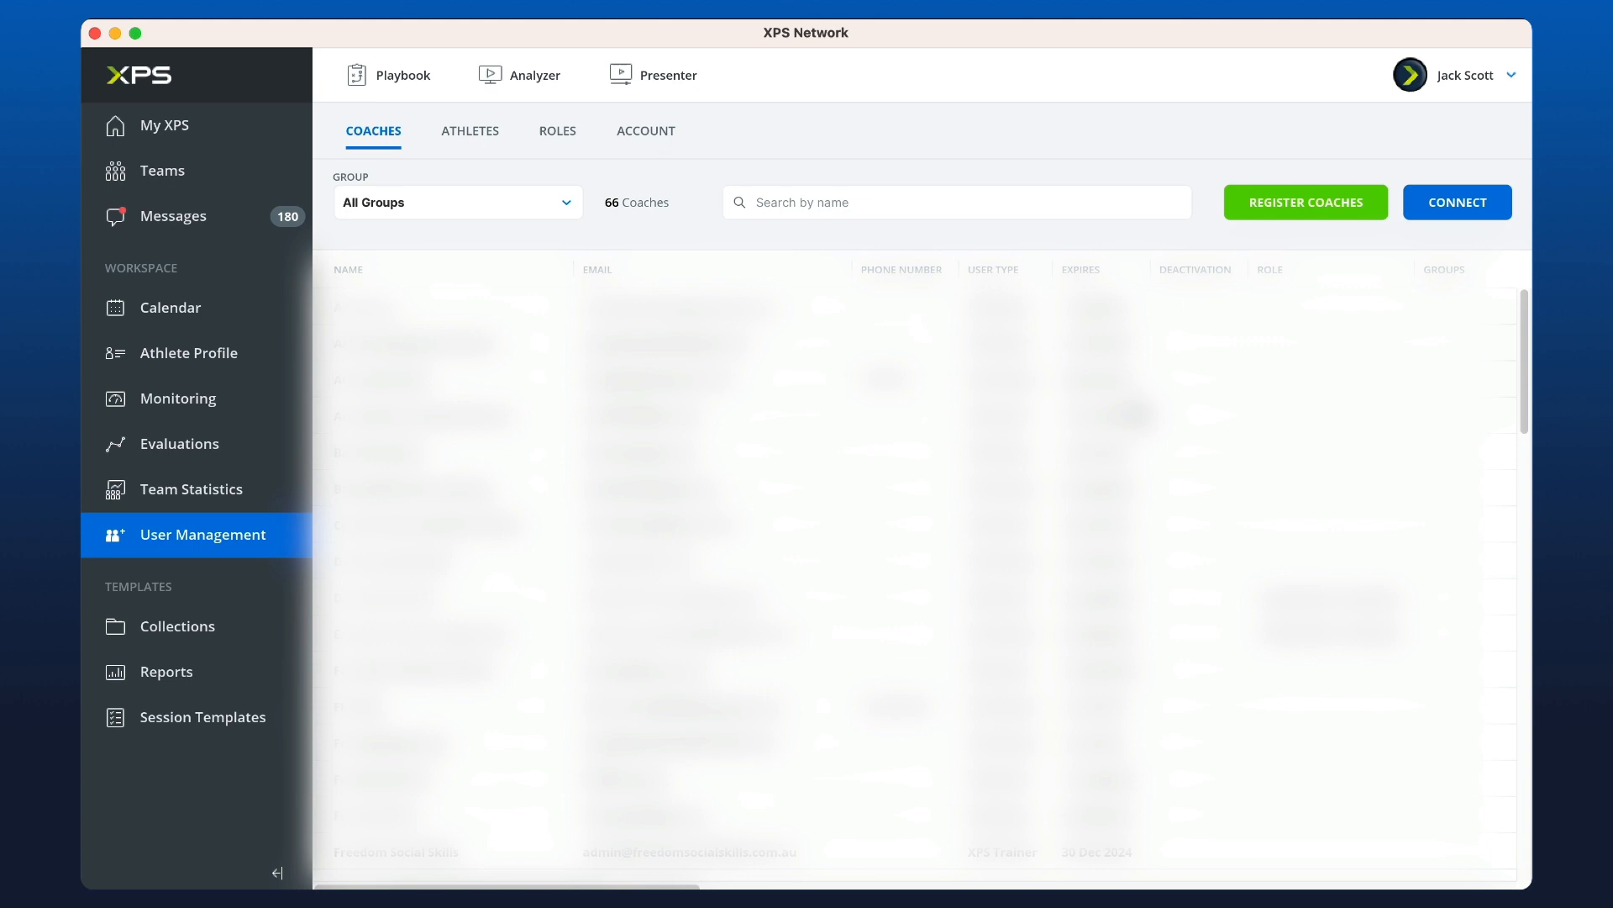
pyautogui.moveTo(956, 299)
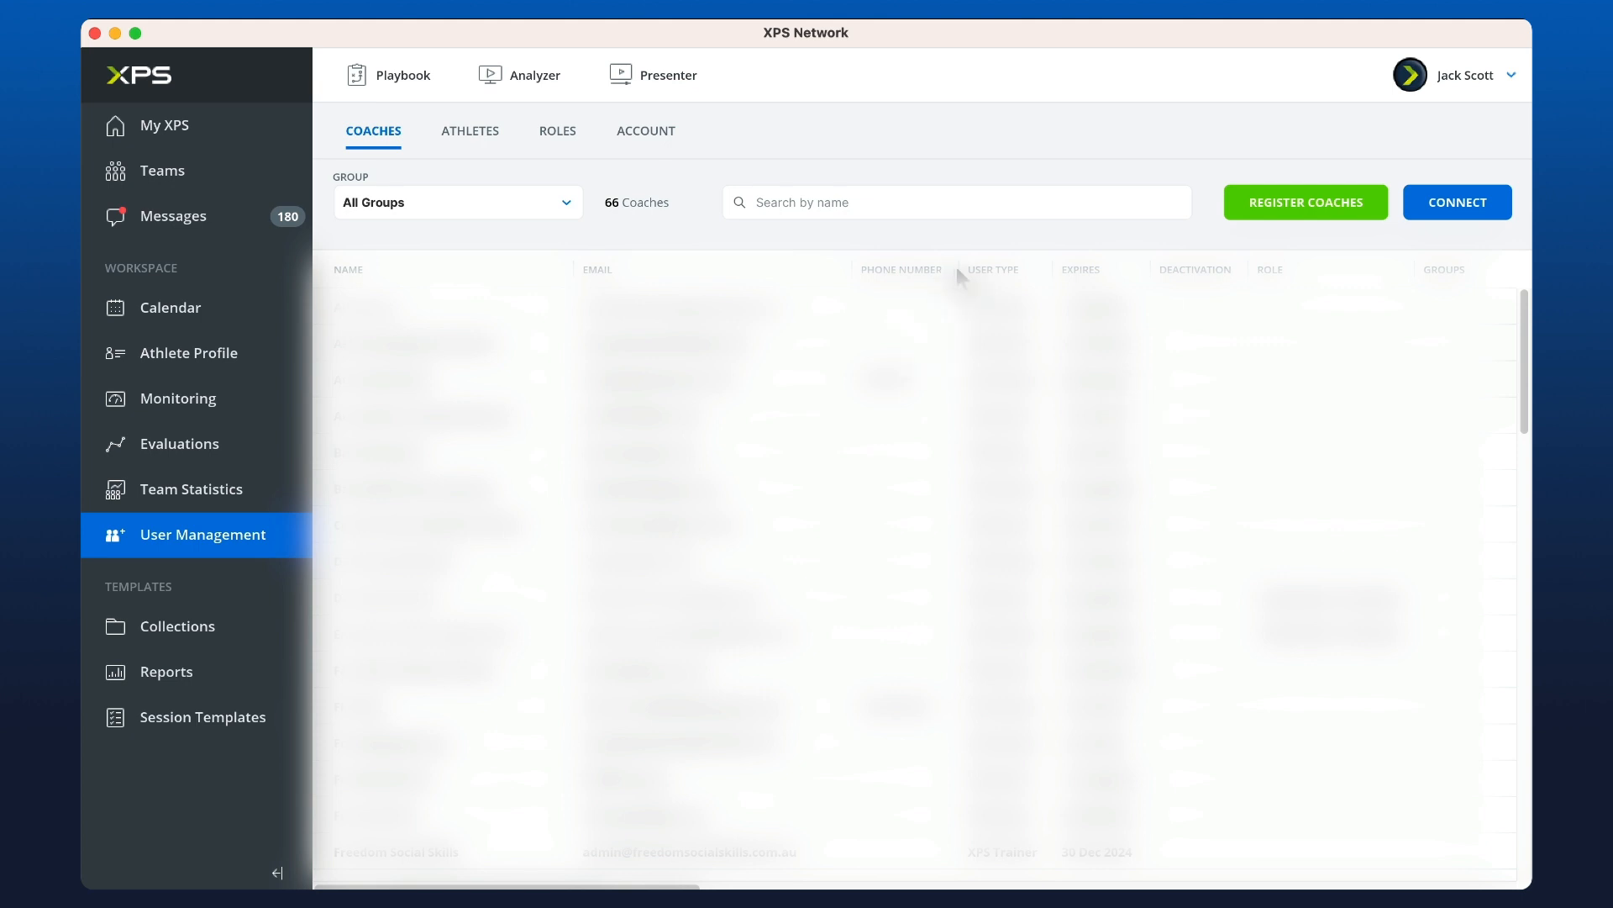
pyautogui.moveTo(918, 278)
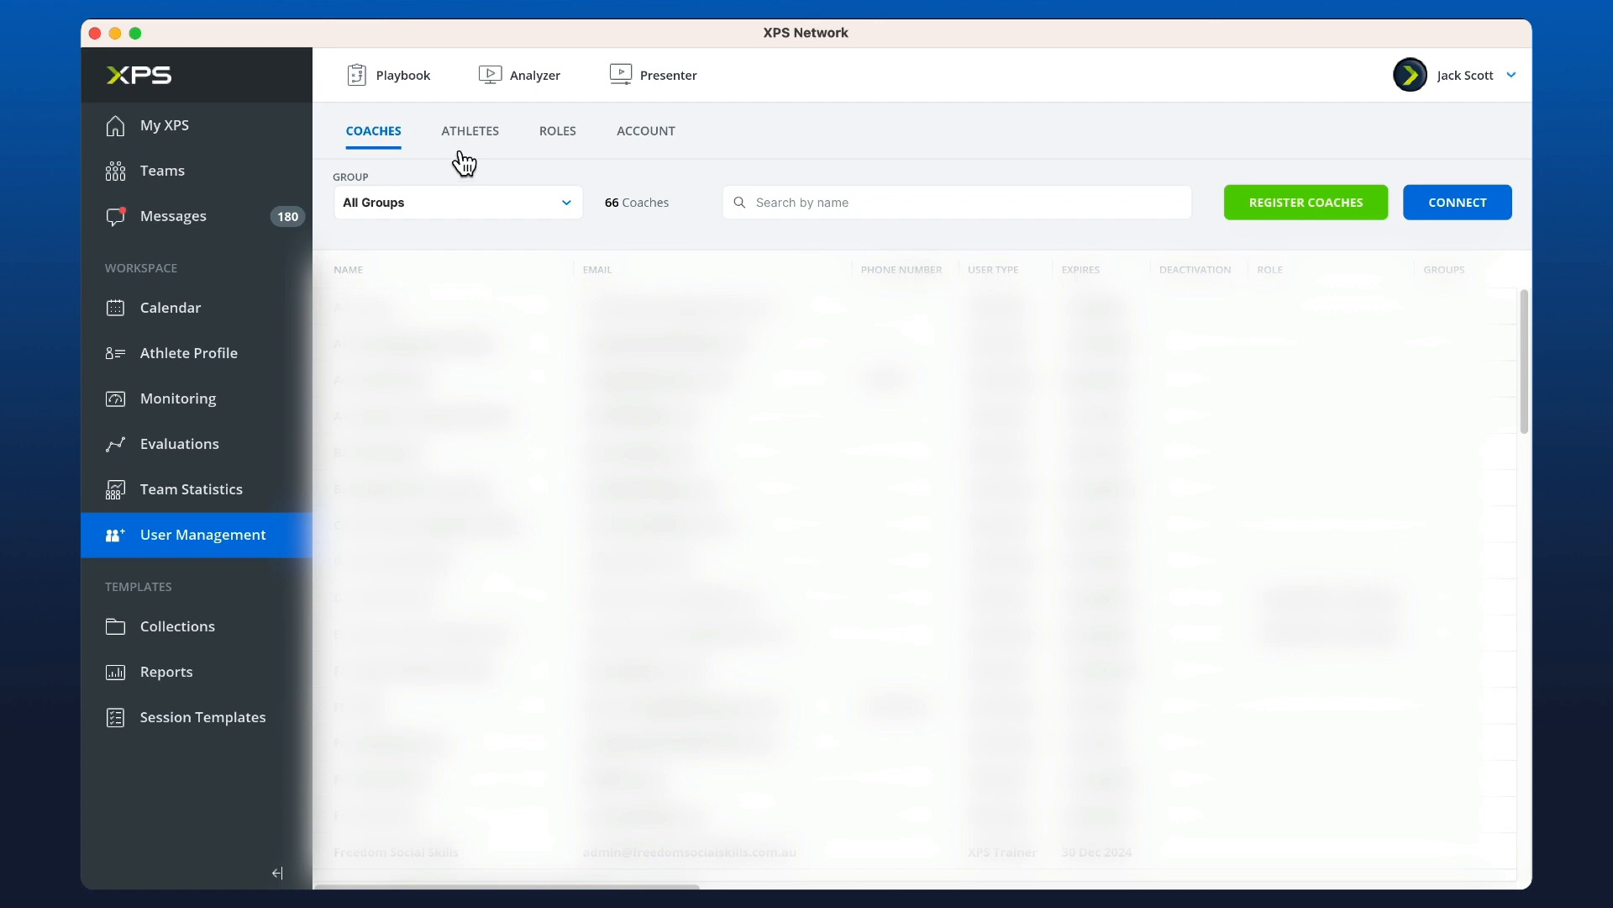
pyautogui.click(470, 131)
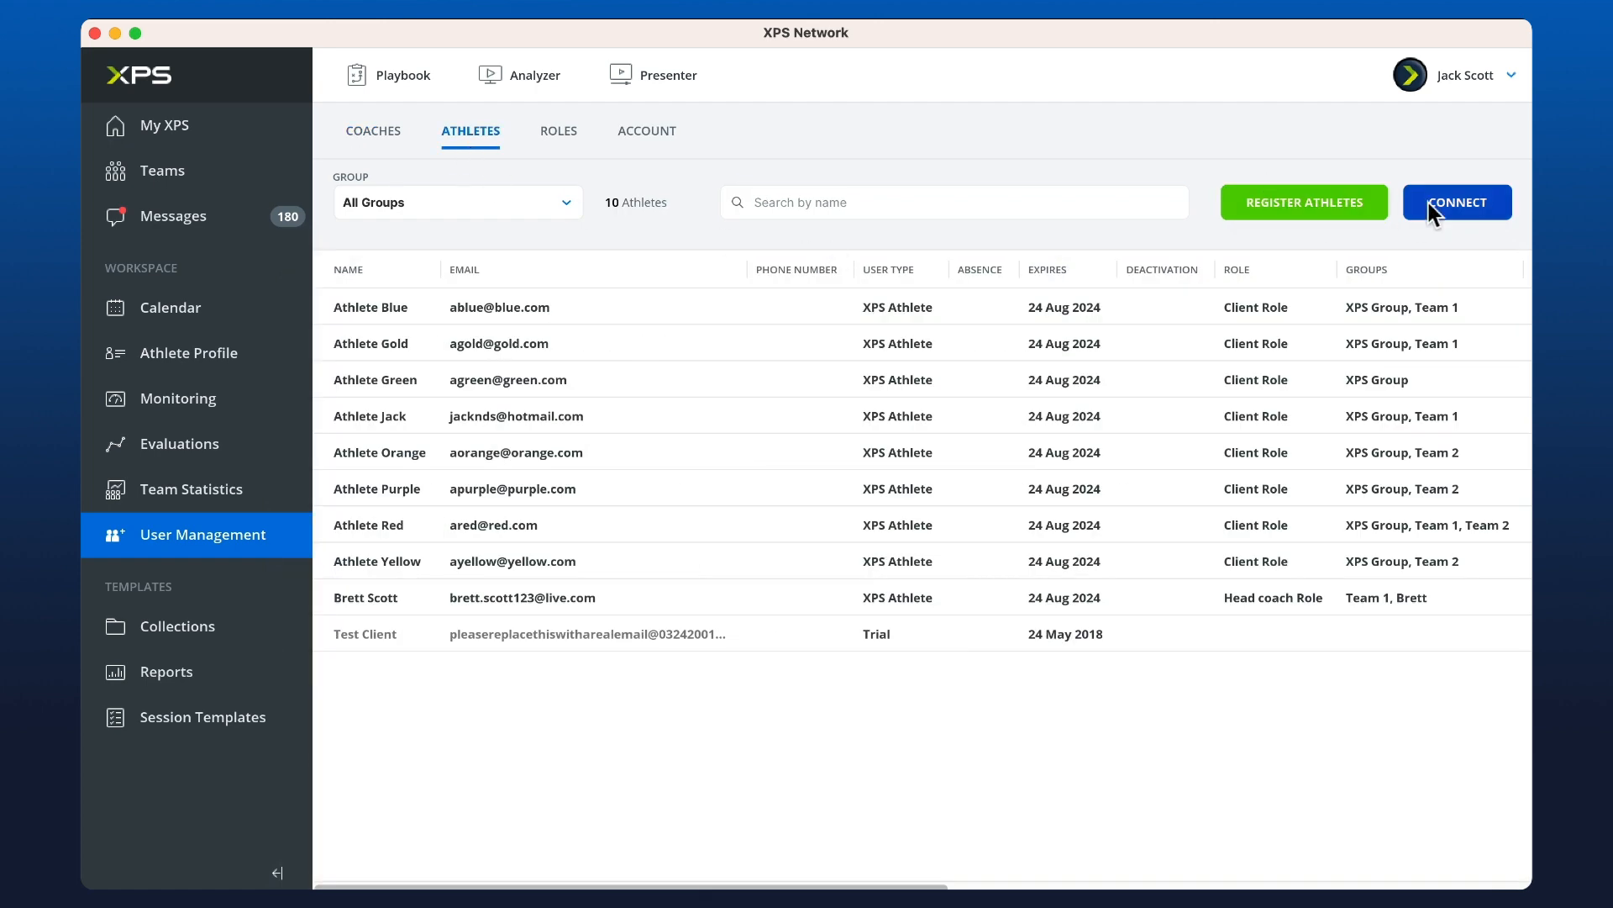
pyautogui.moveTo(1484, 312)
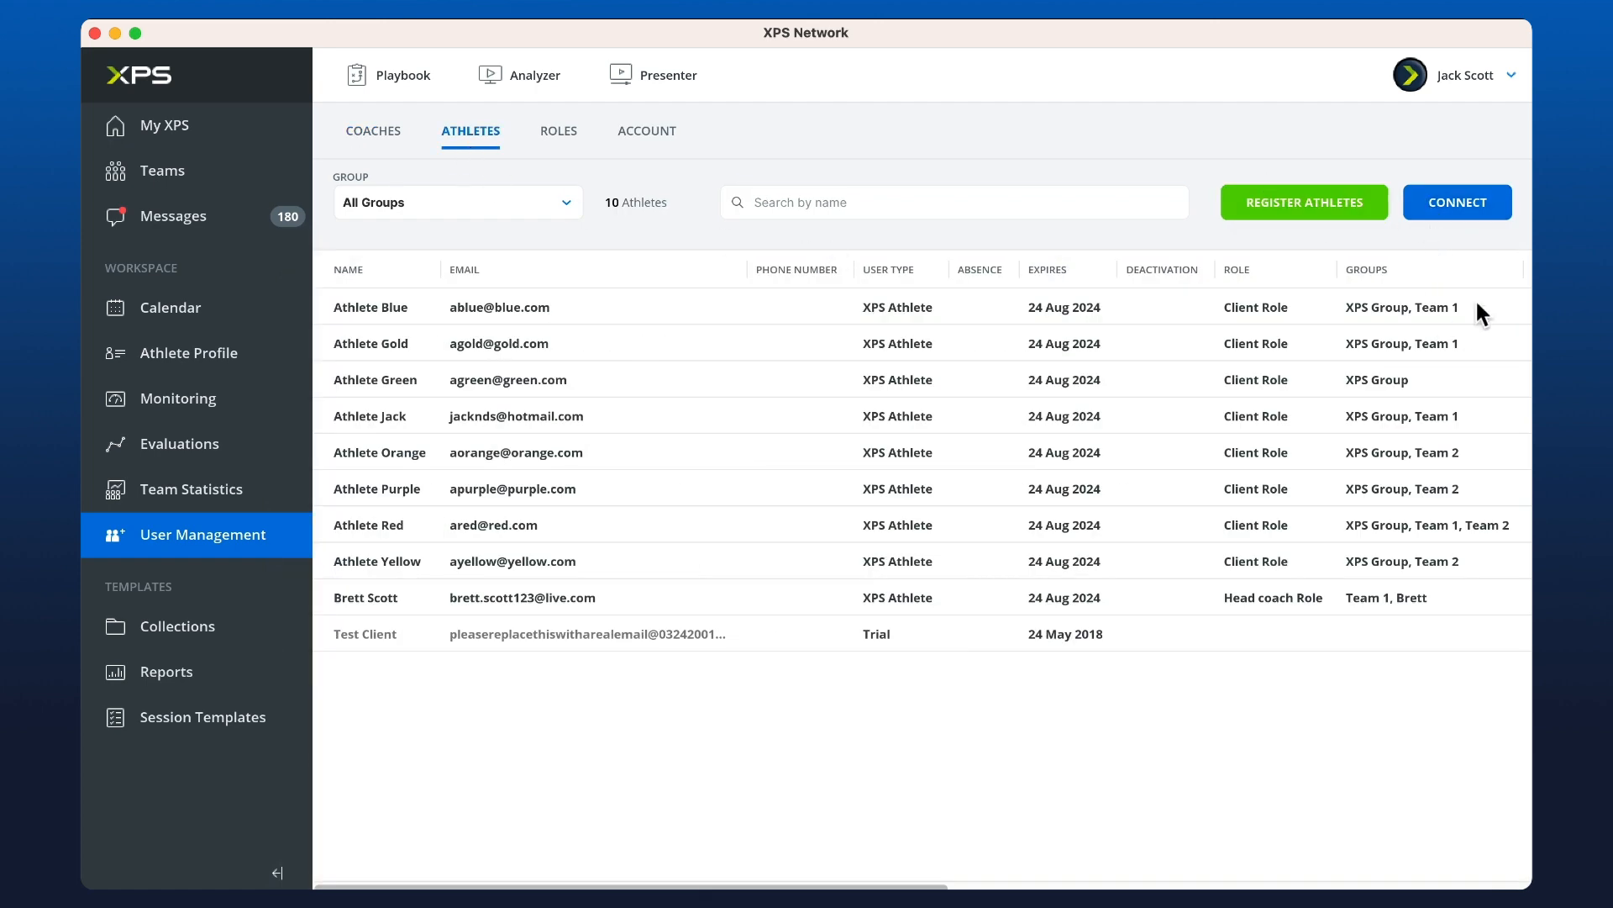
# Step: Invite athlete 'antho' via Connect with Team 1 access in the Client Role and confirm
pyautogui.click(1457, 201)
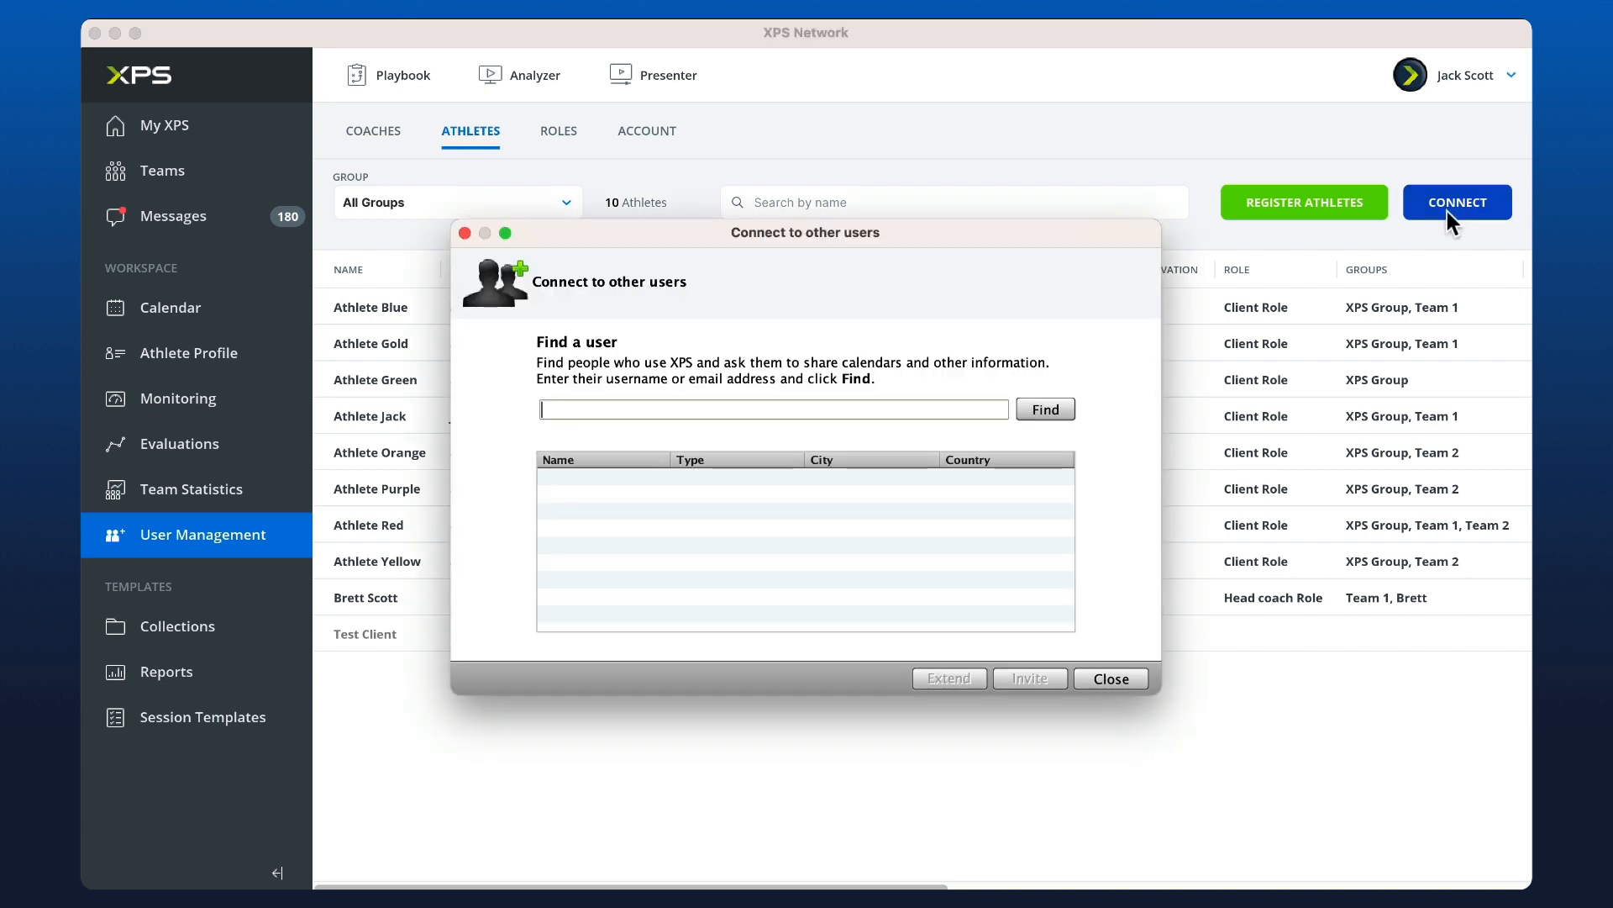
pyautogui.write('anthony.hunter')
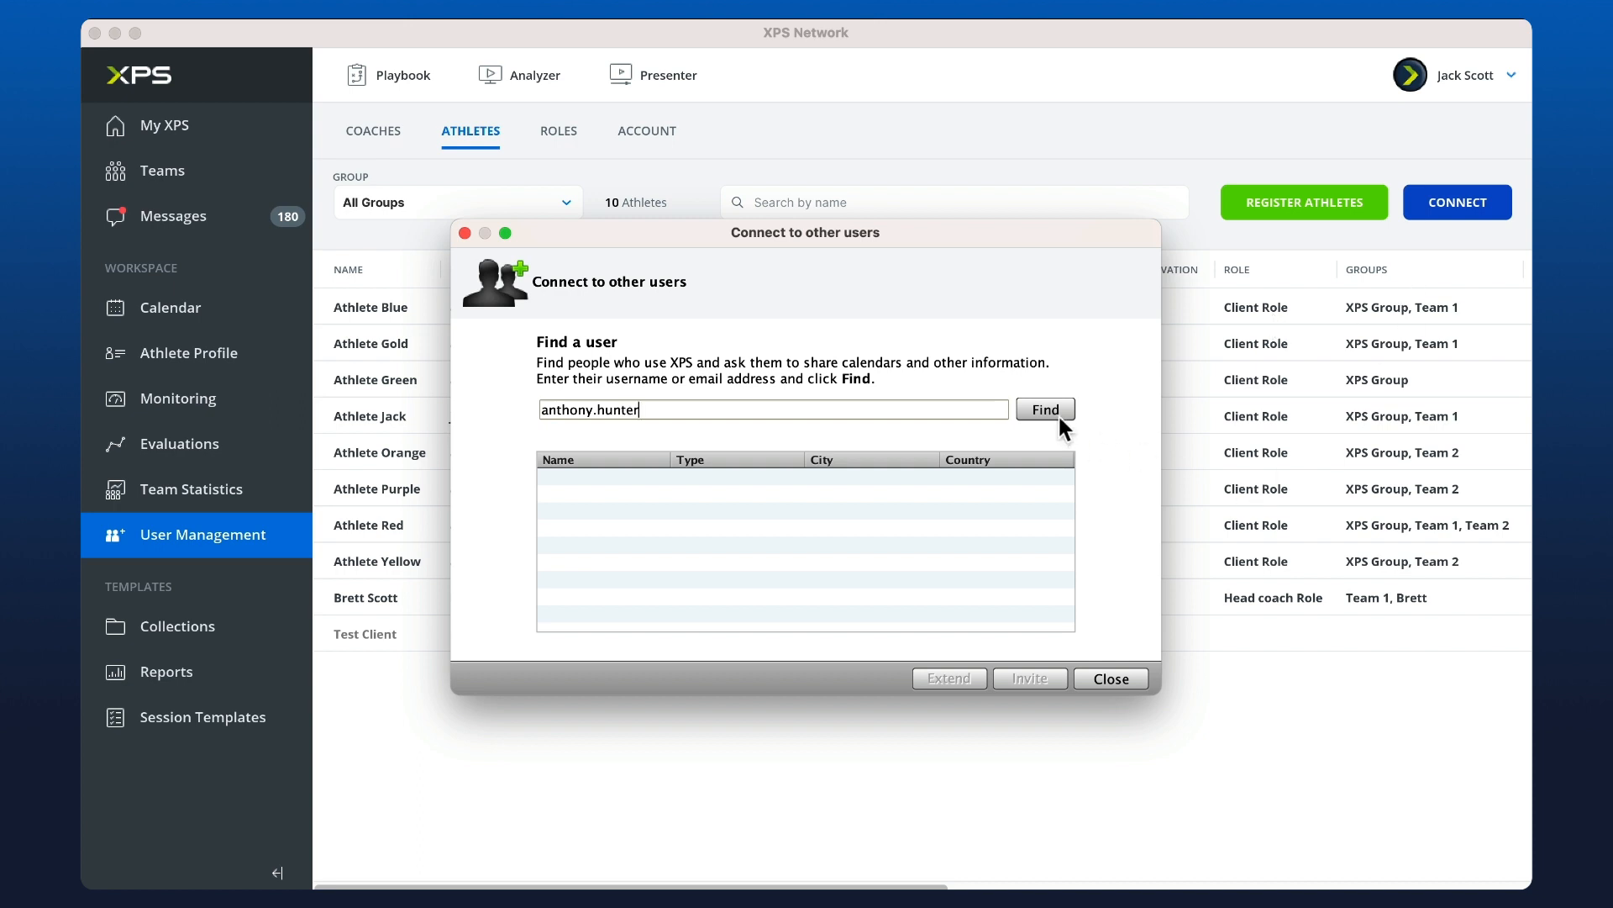
pyautogui.click(1046, 408)
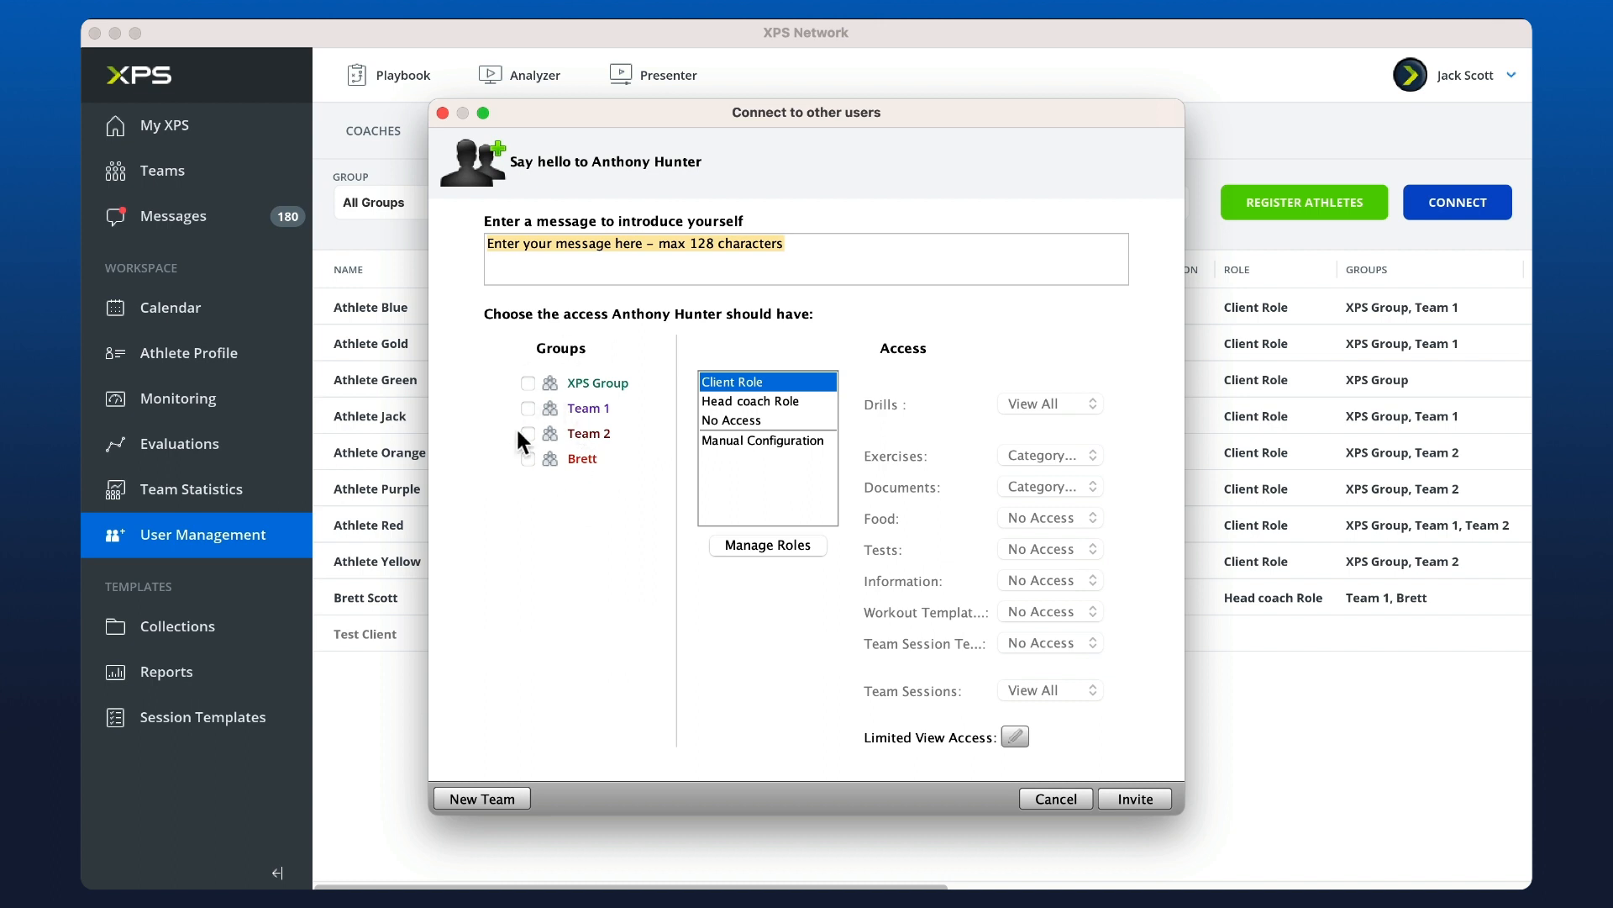
pyautogui.click(527, 407)
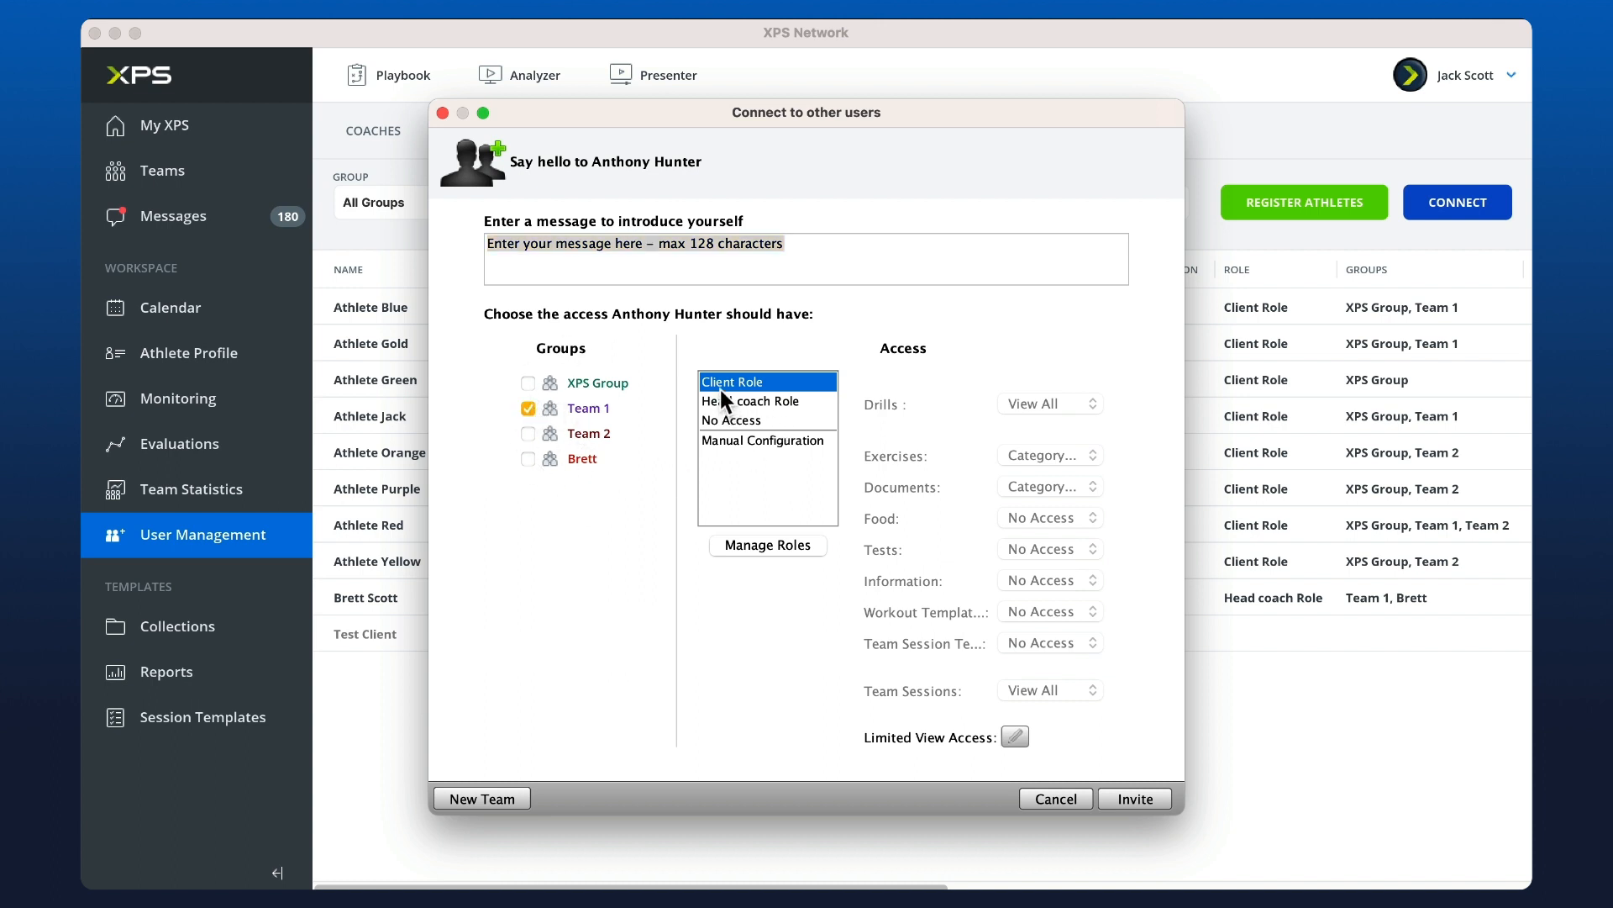
pyautogui.click(1134, 799)
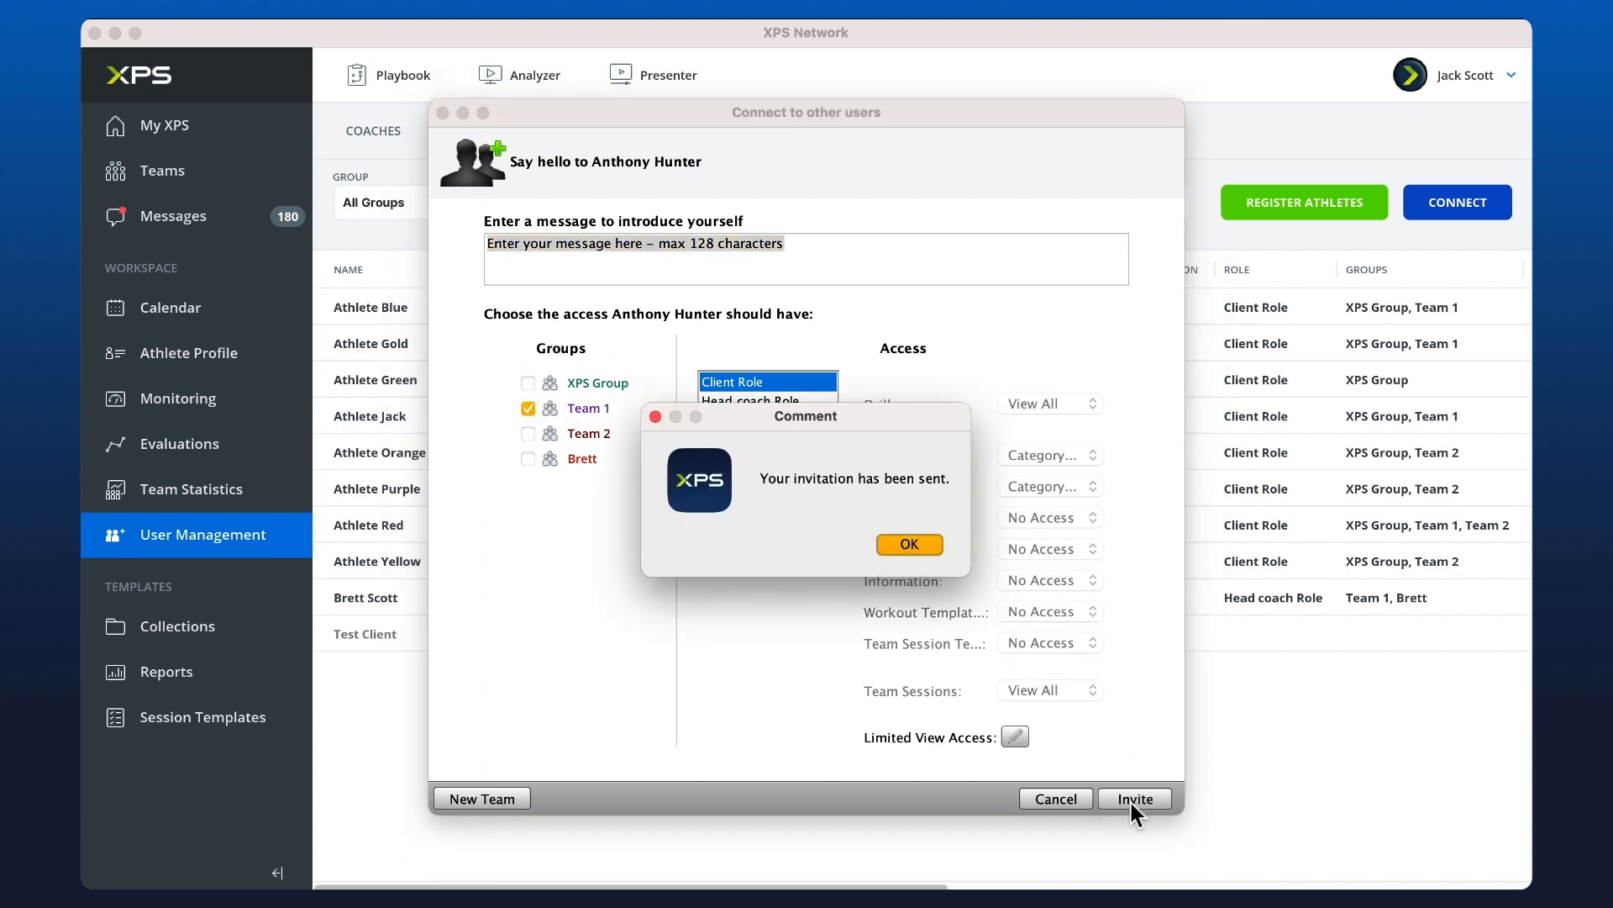
pyautogui.click(909, 545)
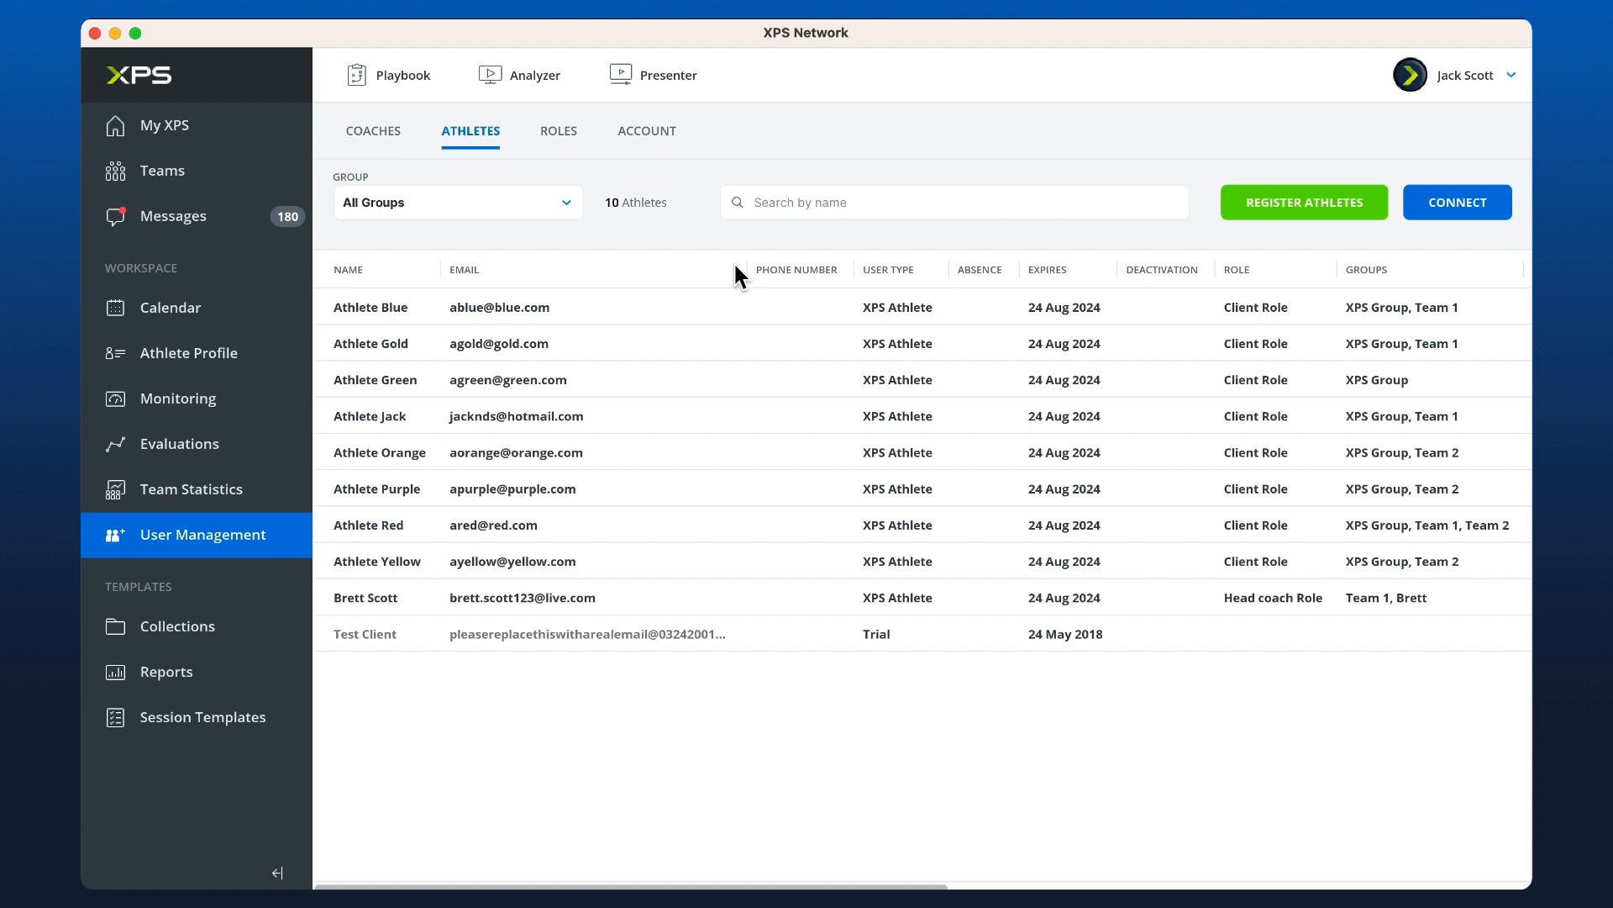
pyautogui.moveTo(709, 185)
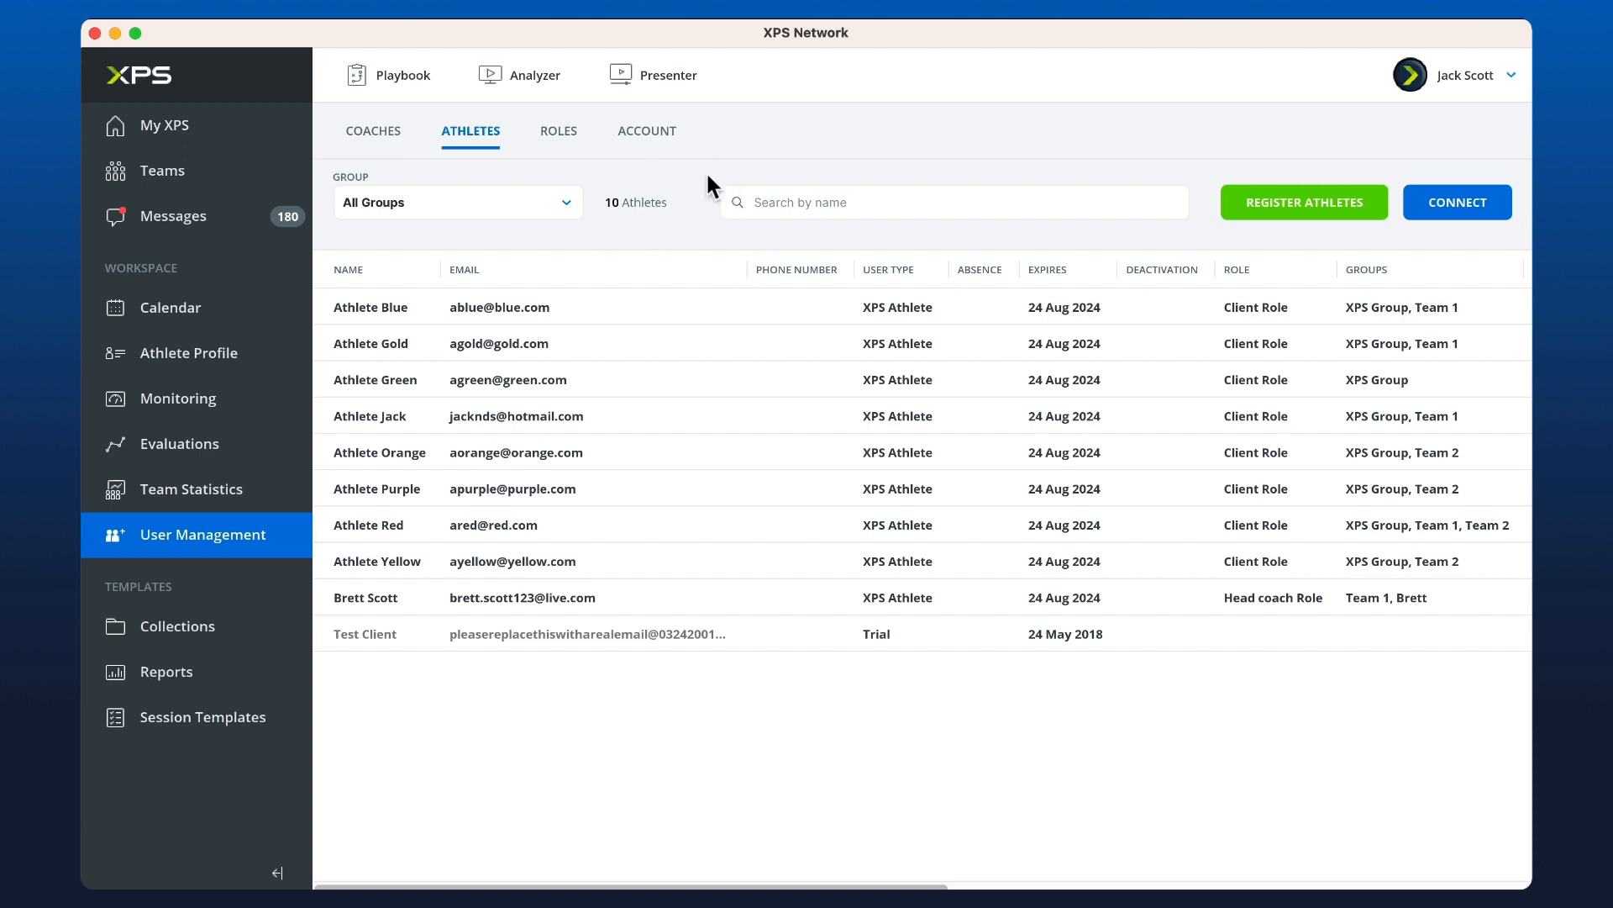
# Step: From the Coaches list, invite the found coach with Team 2 access and Trainer Role – Edit
pyautogui.click(373, 131)
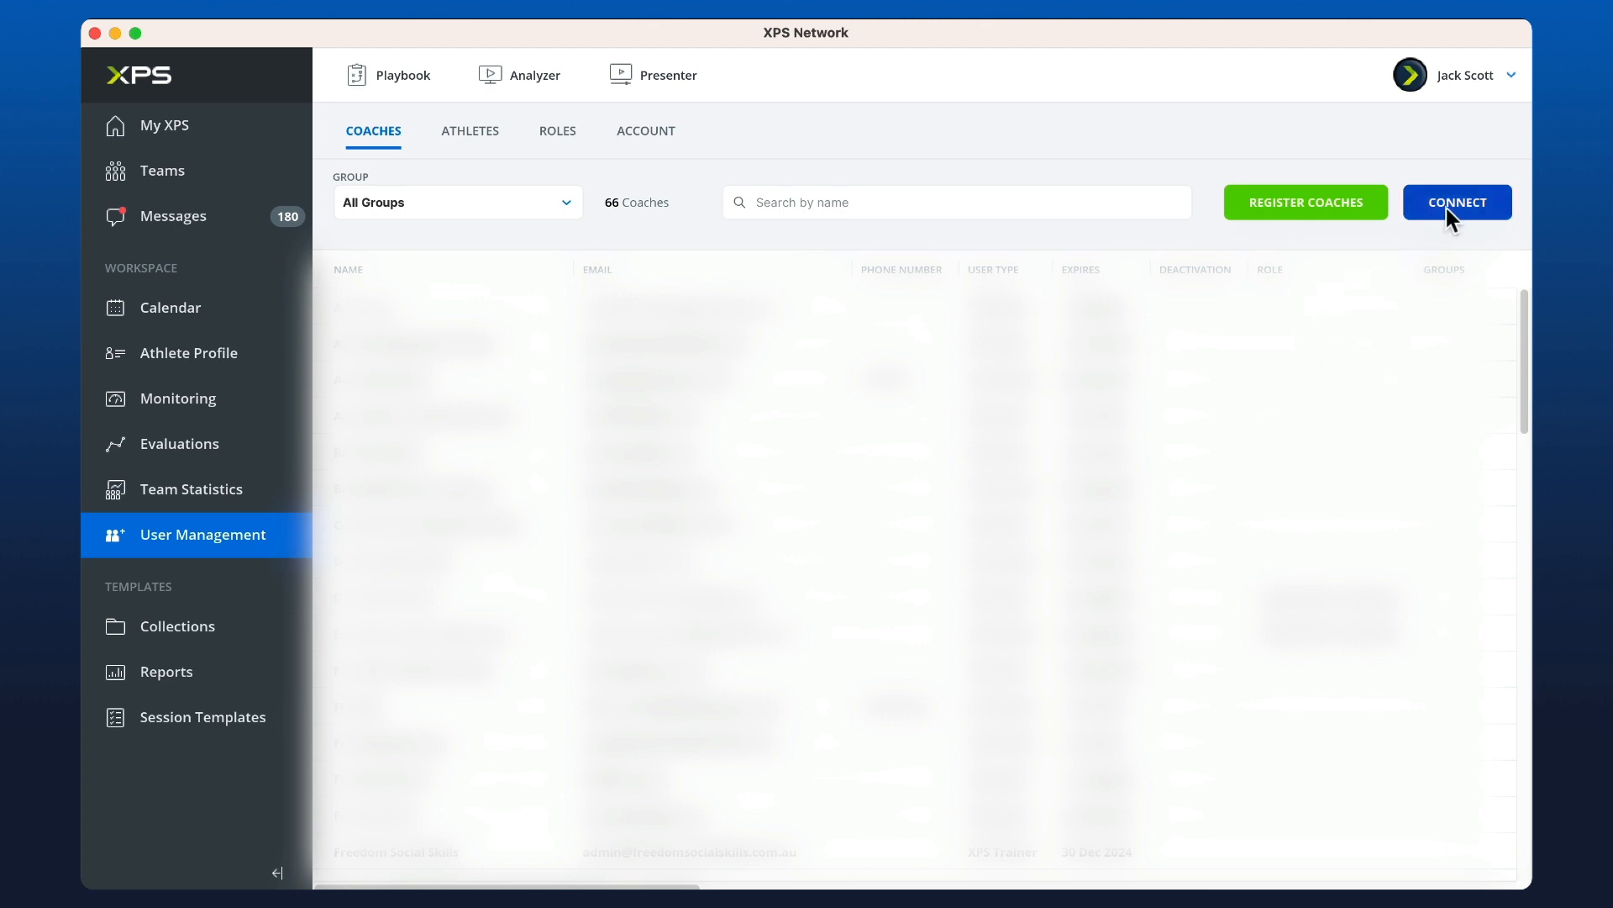
pyautogui.click(1459, 201)
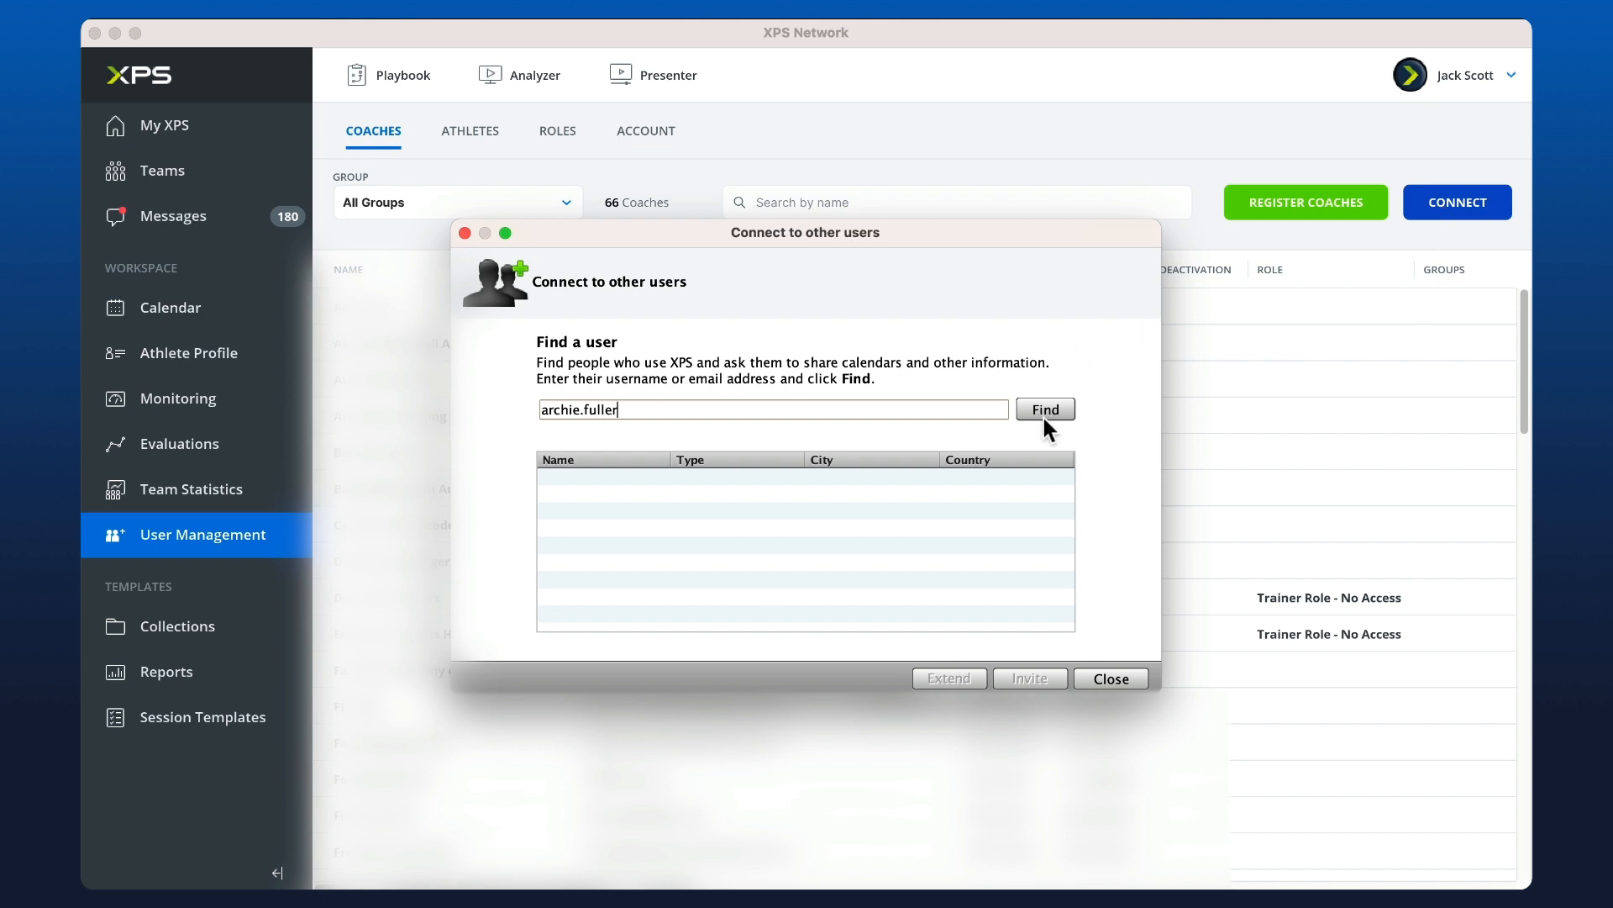
pyautogui.click(1045, 408)
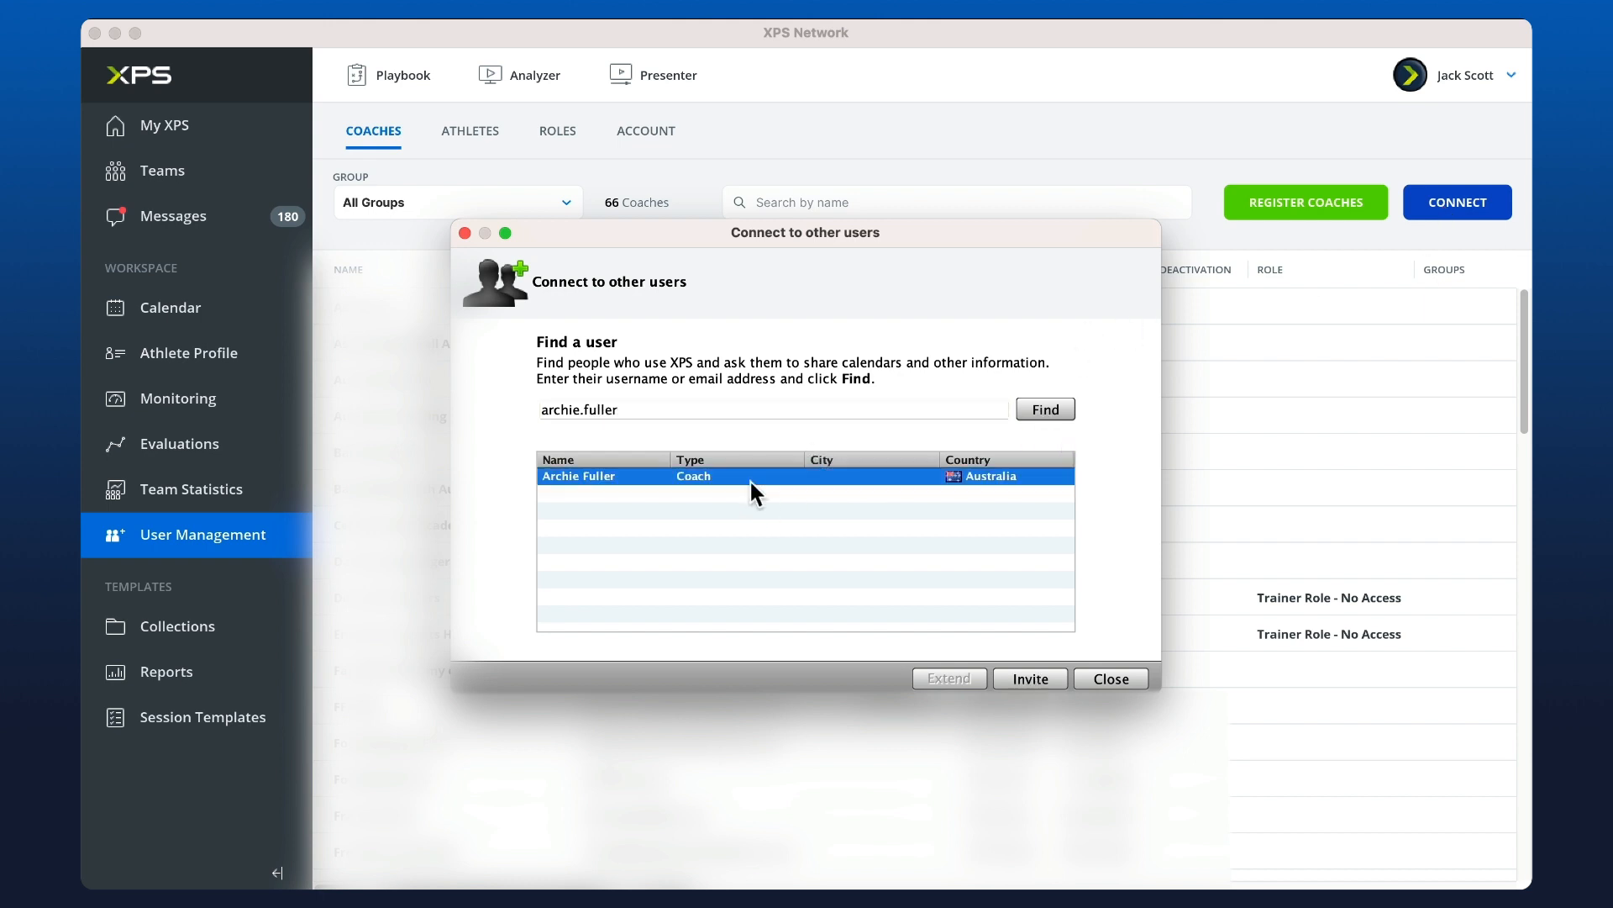
pyautogui.click(1030, 677)
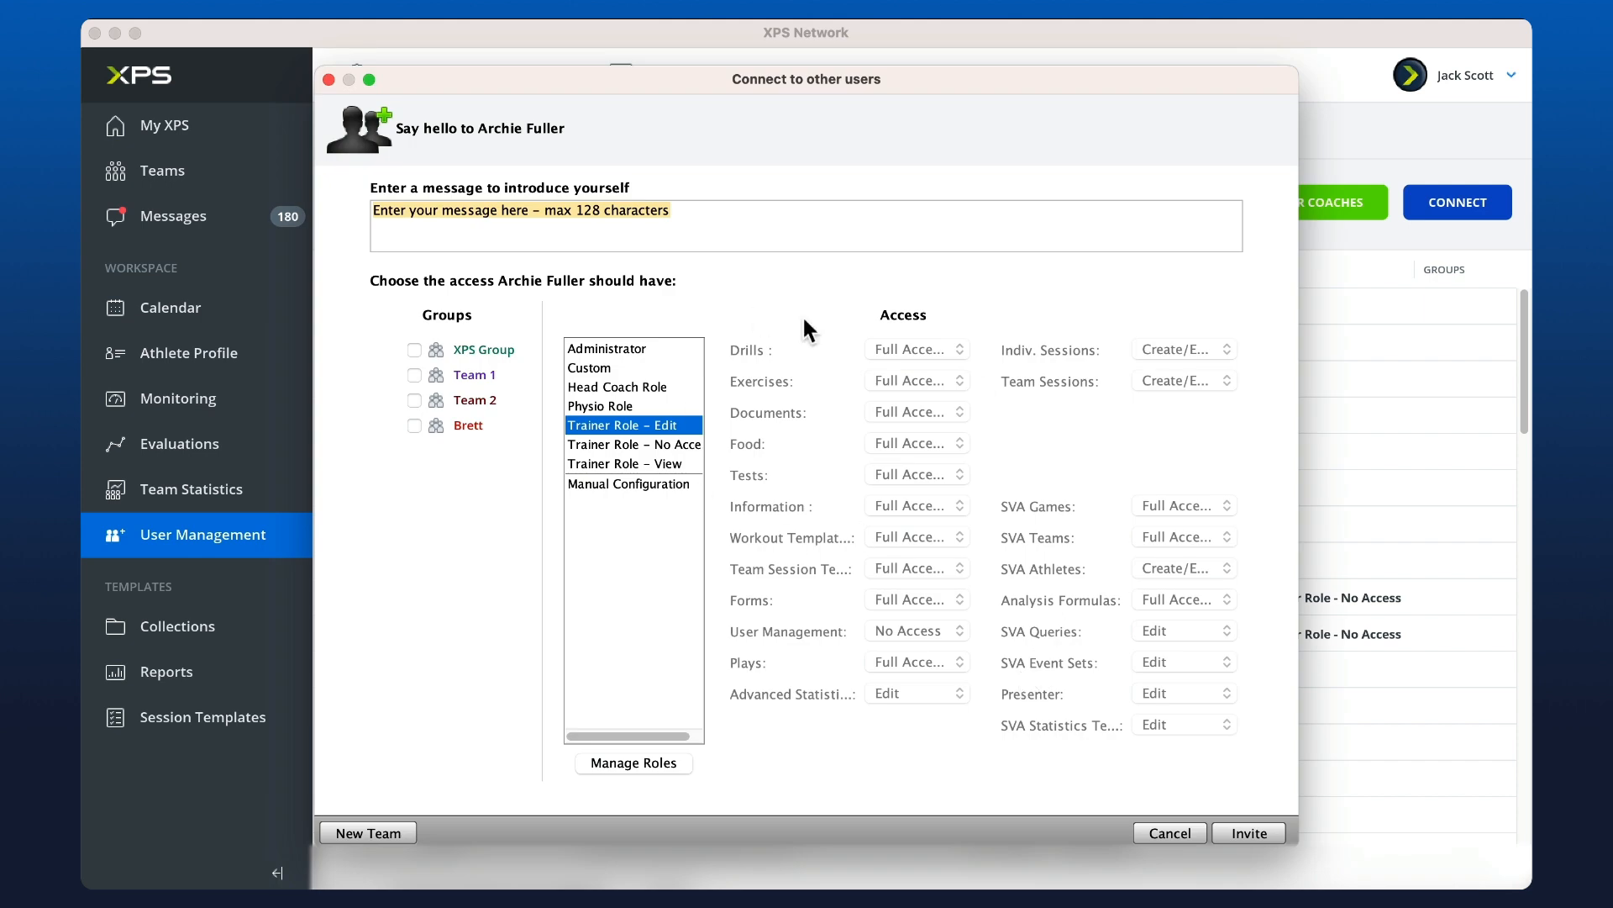
pyautogui.click(413, 400)
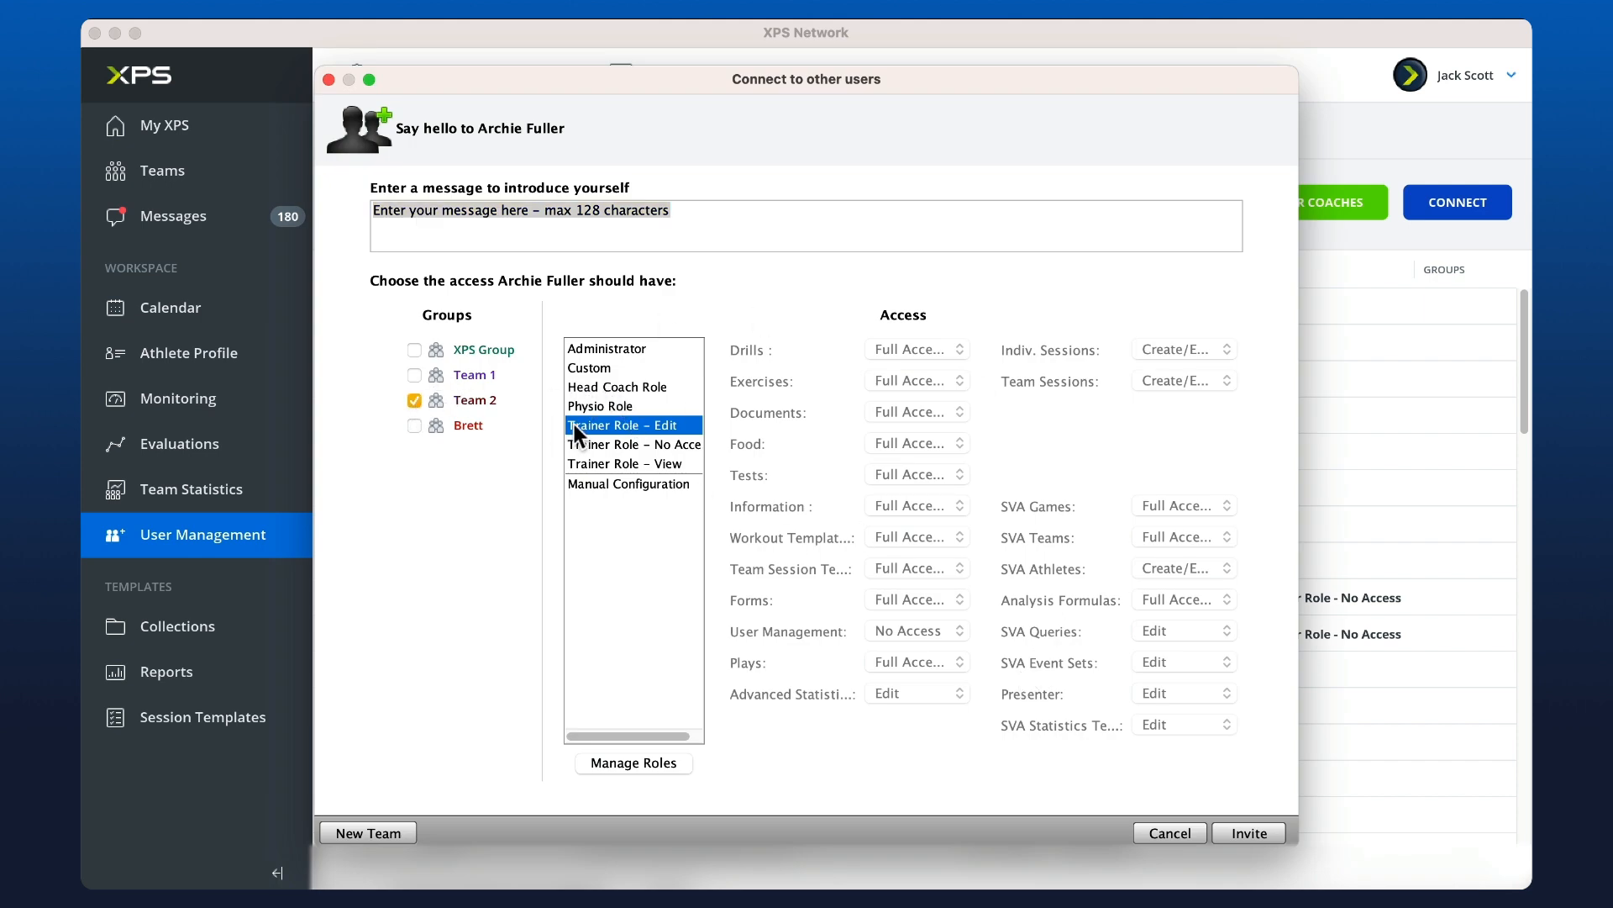
pyautogui.click(617, 387)
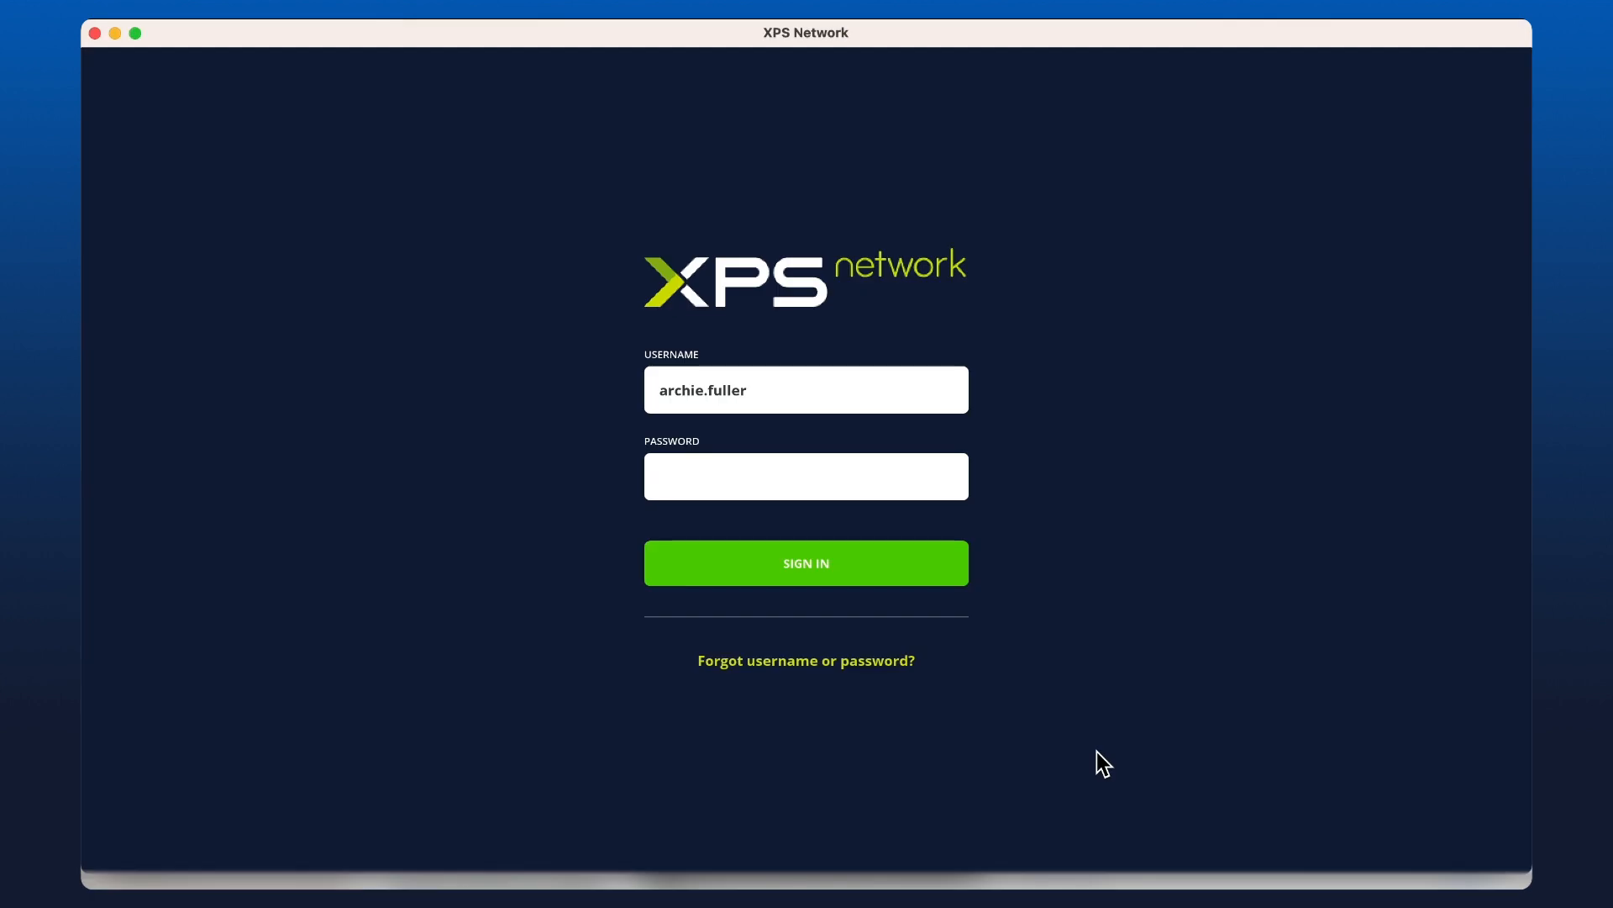
# Step: Sign in as the invited coach and accept the incoming connect invitation
pyautogui.click(807, 563)
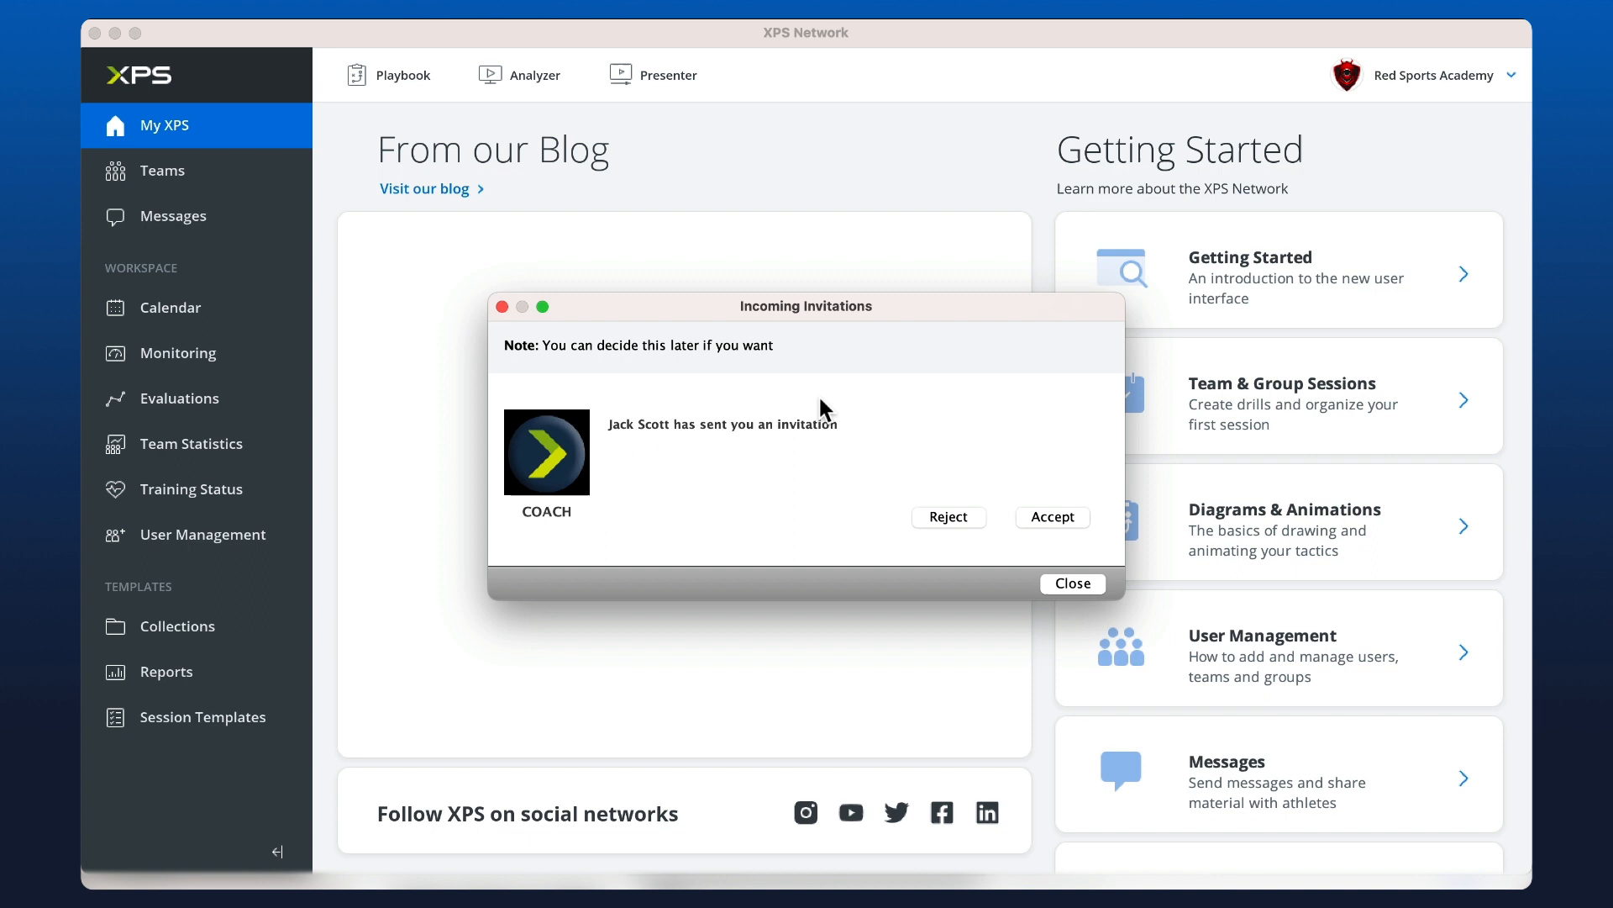
pyautogui.moveTo(1079, 537)
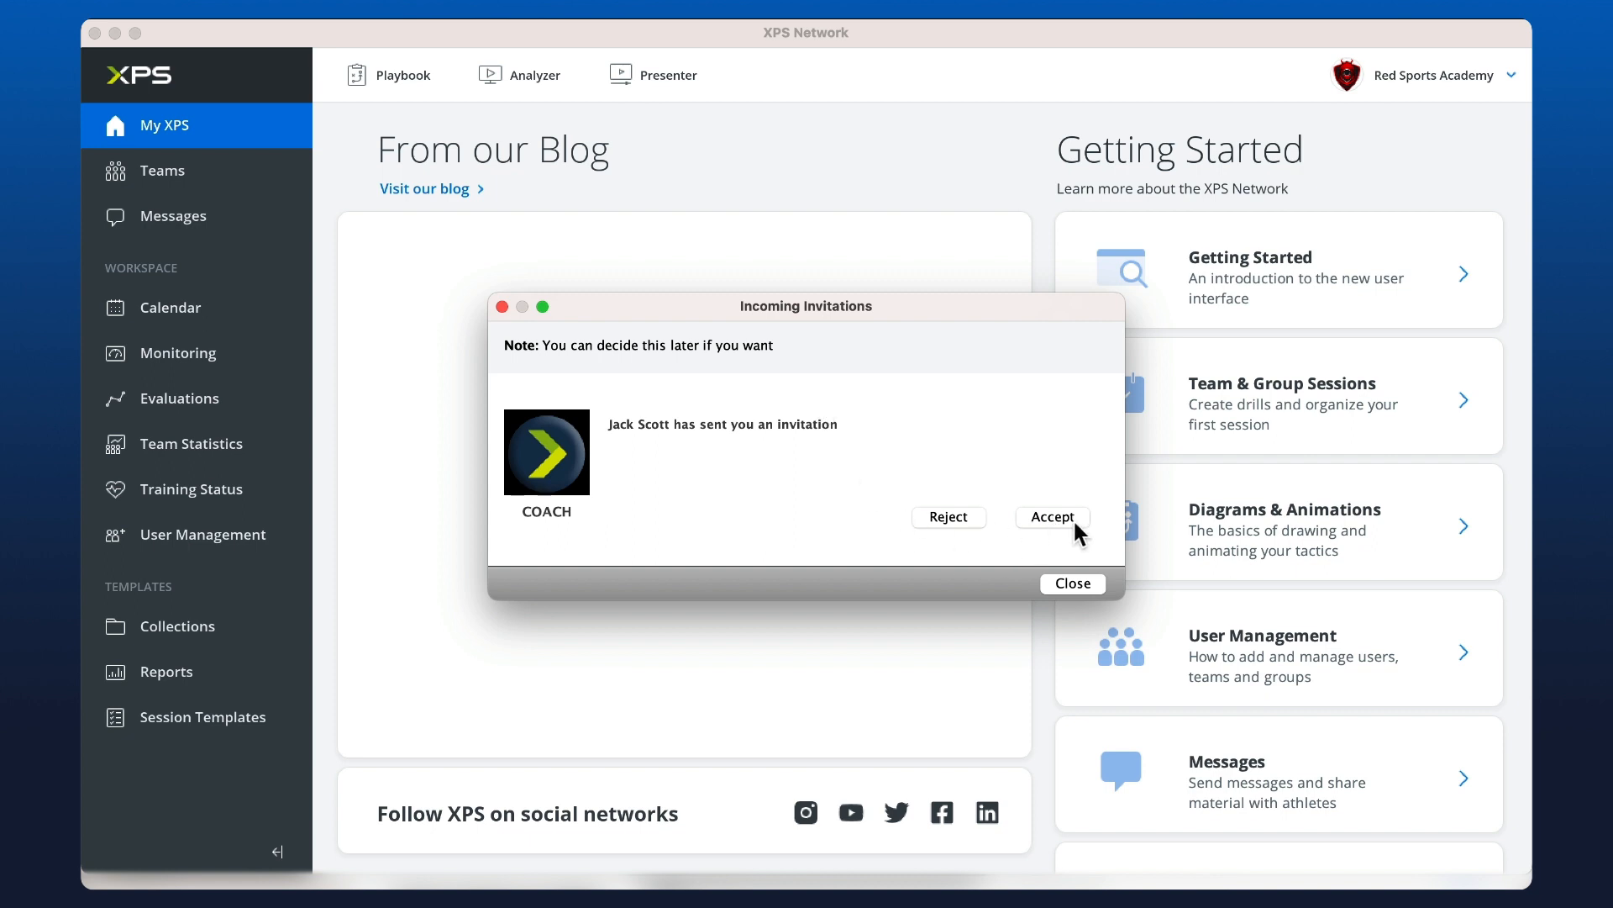
pyautogui.click(1052, 518)
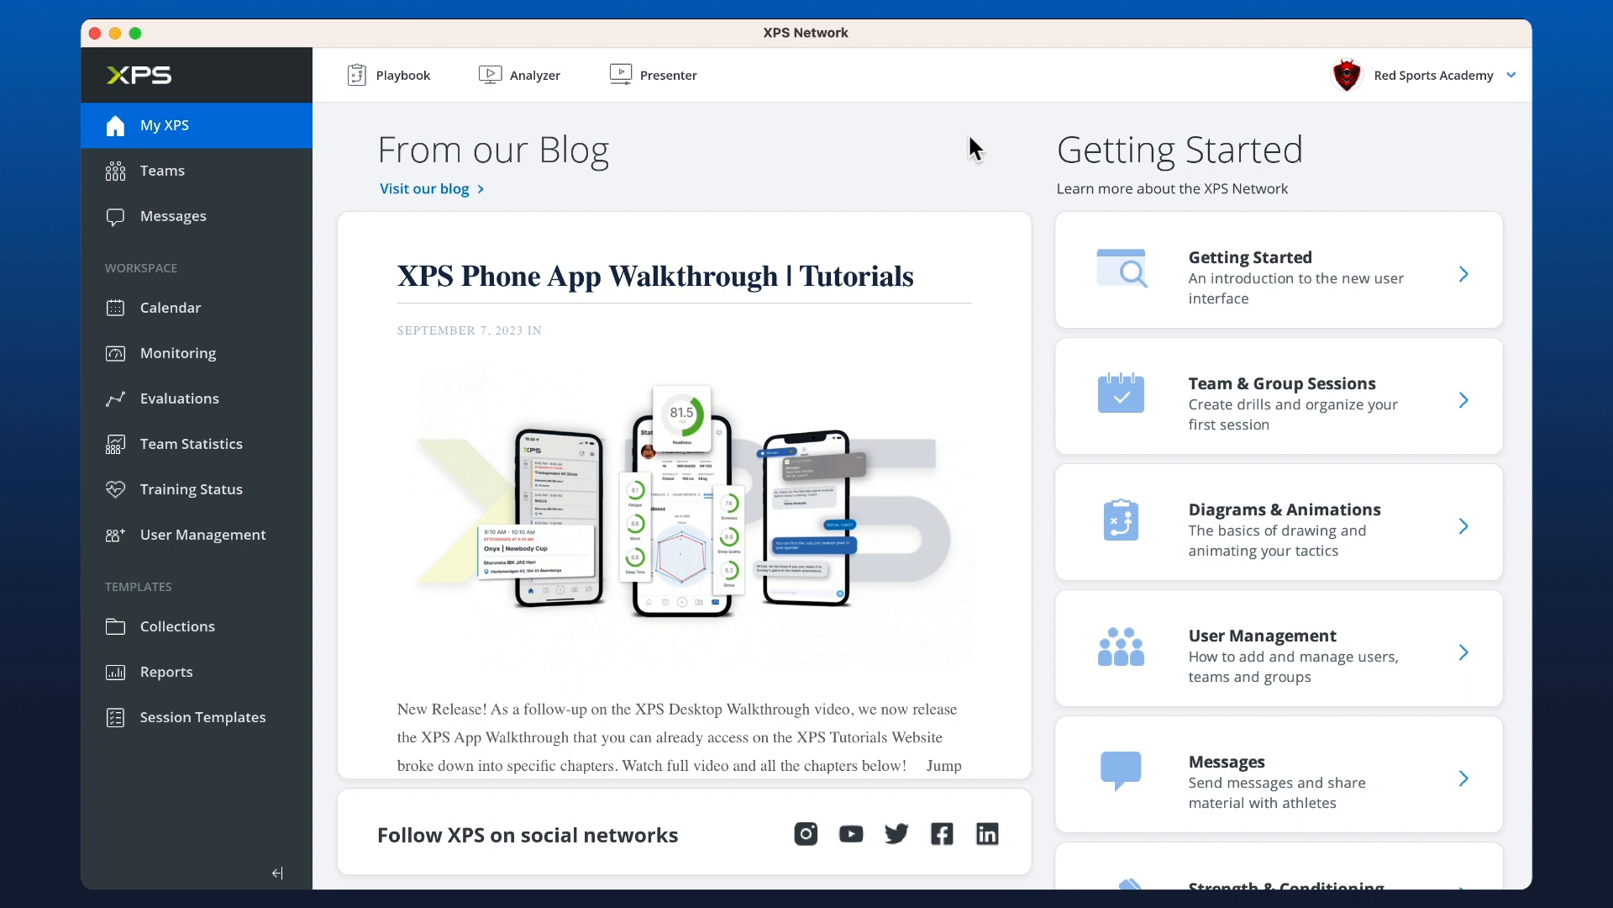
# Step: Switch from the coach's own academy into the inviting XPS network via the account menu
pyautogui.click(1511, 76)
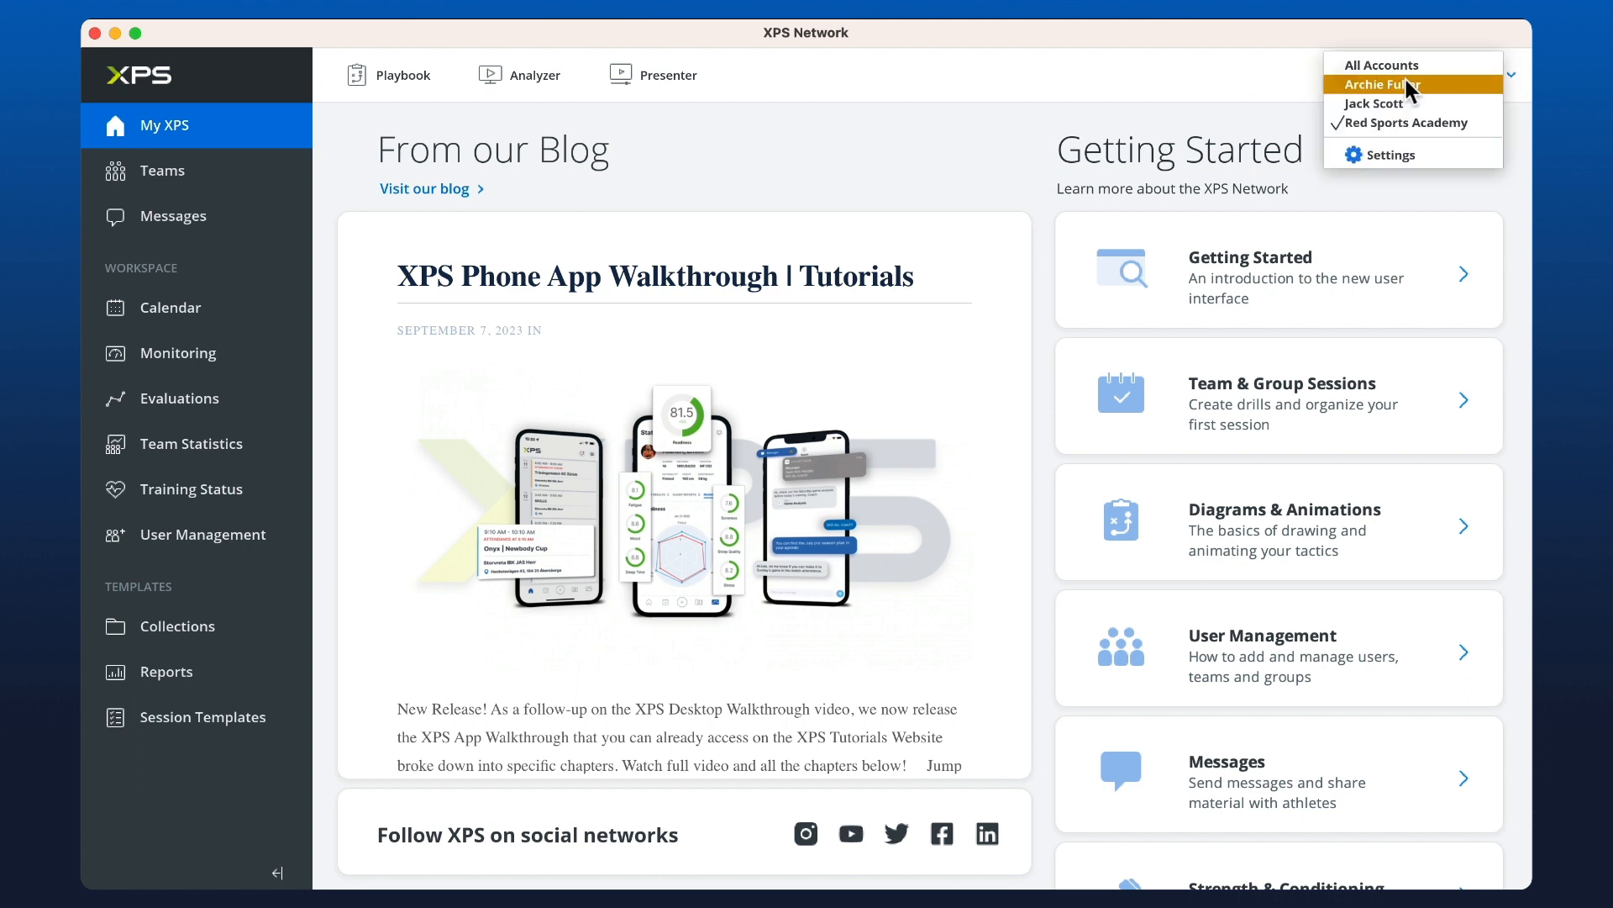
pyautogui.moveTo(1412, 110)
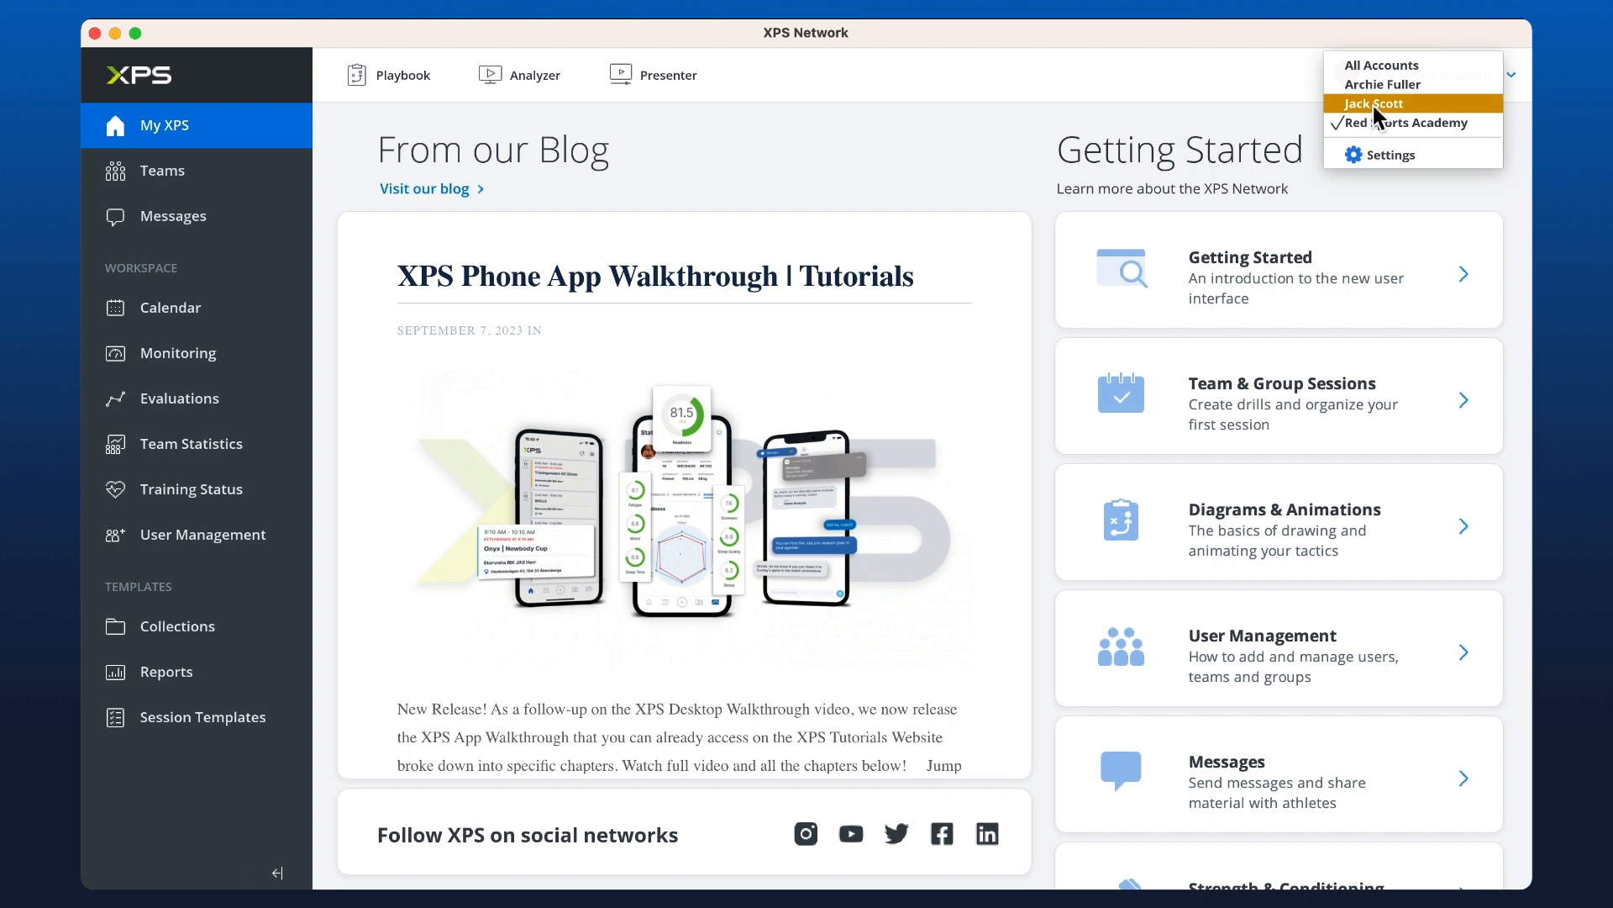
pyautogui.click(1412, 123)
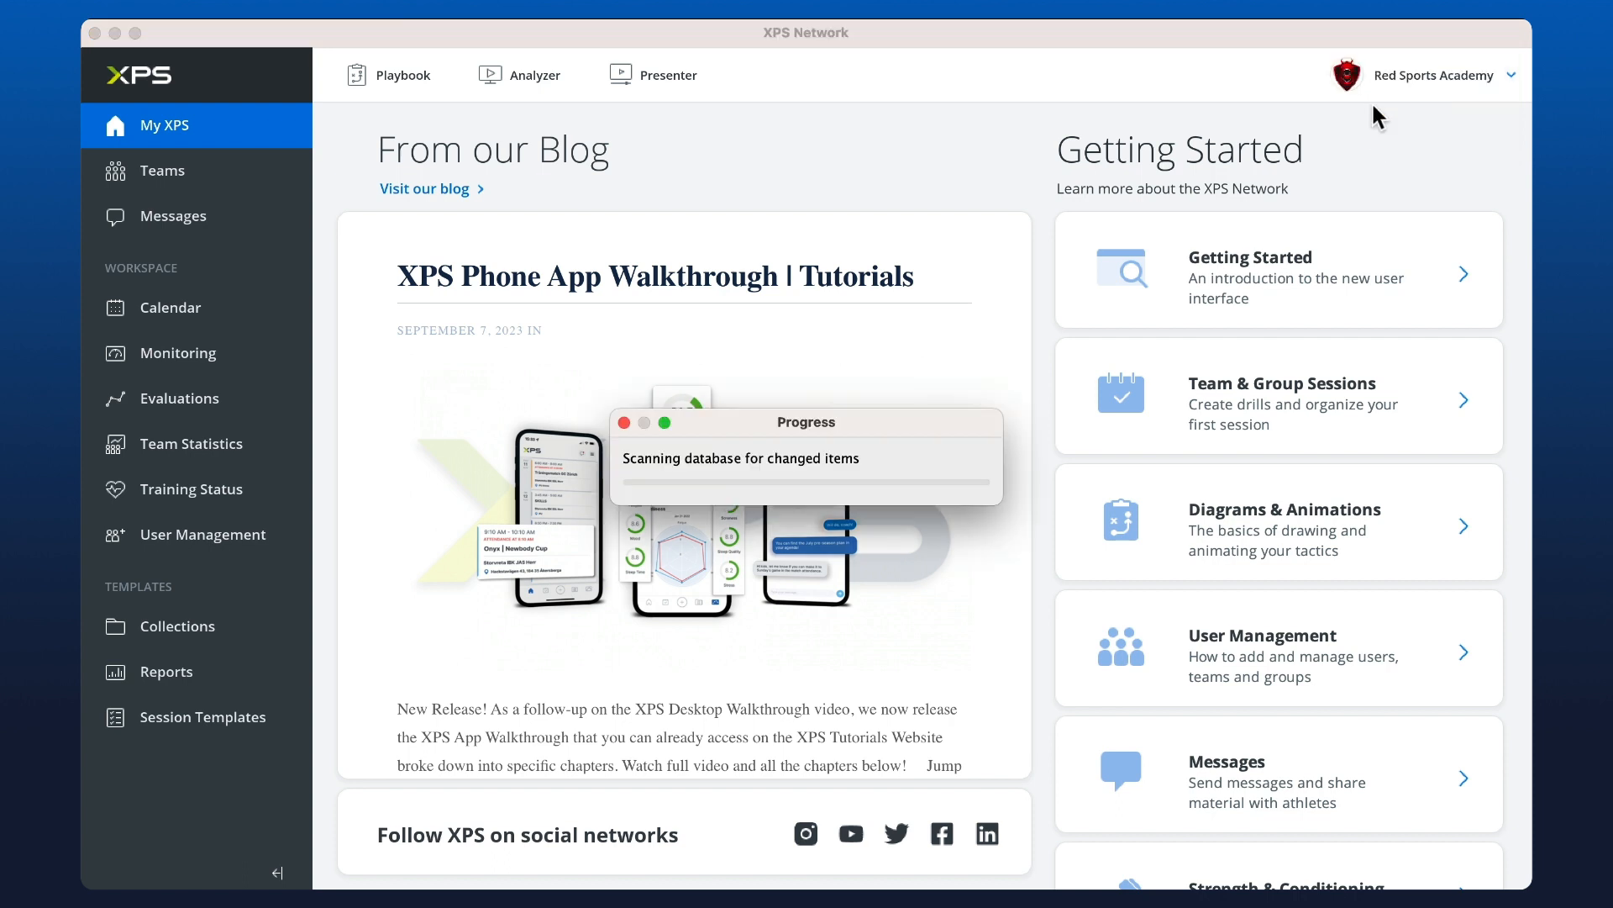